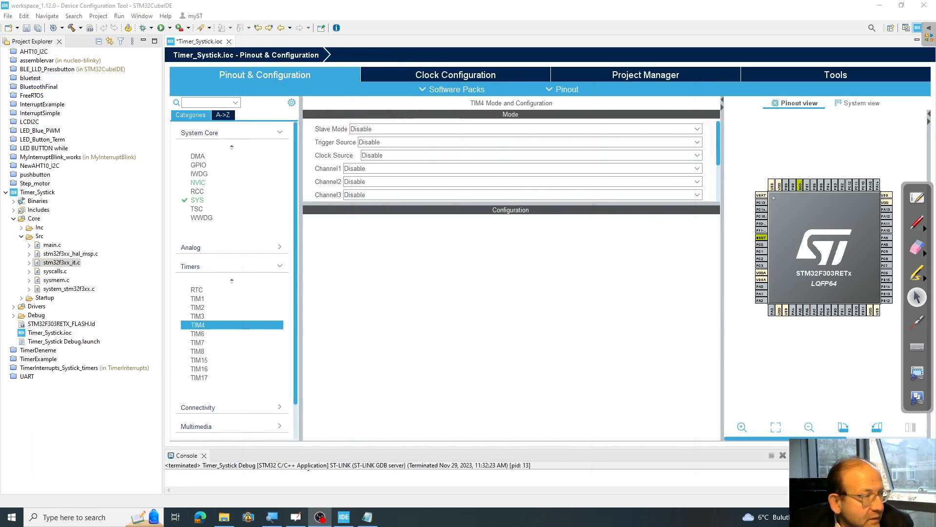
mouse_move(692, 356)
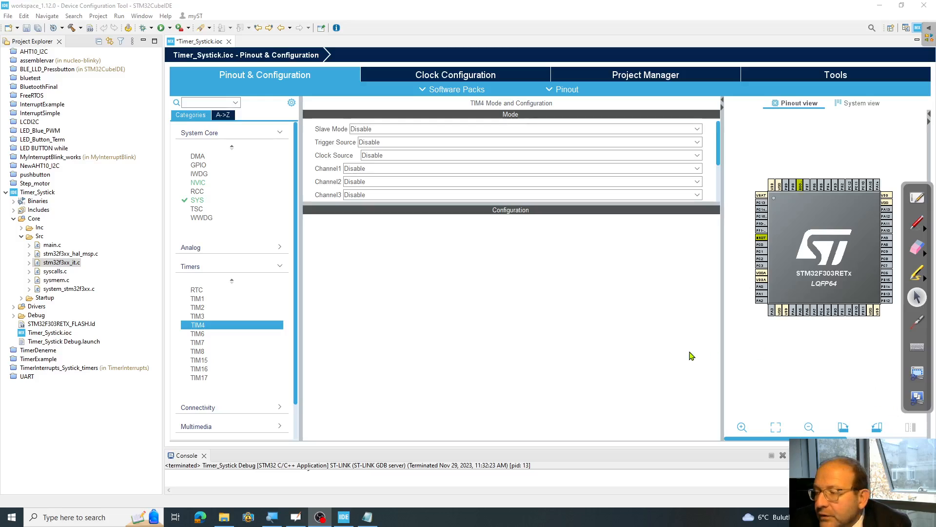
mouse_move(865, 345)
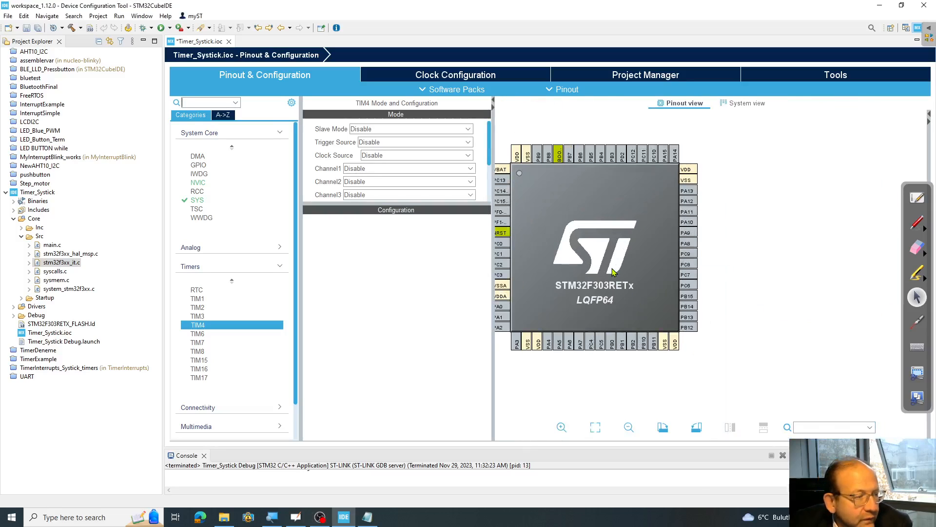
- Enlarge the chip view and set PC3, PC2 and PA5 to GPIO_Output
left_click(560, 427)
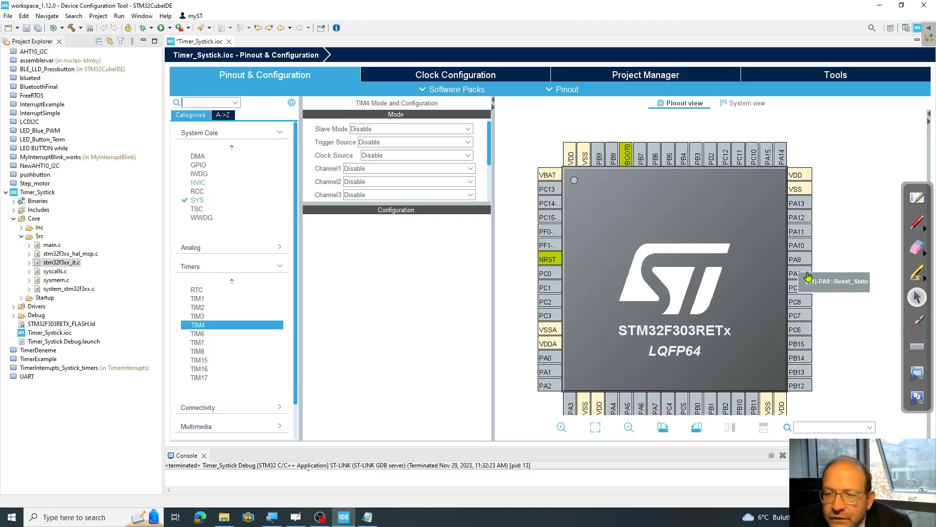
mouse_move(541, 283)
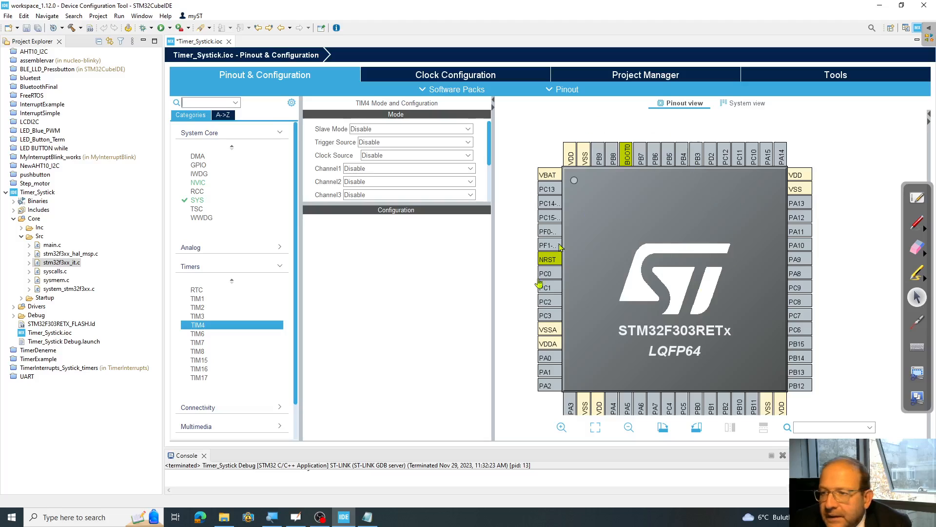
mouse_move(649, 273)
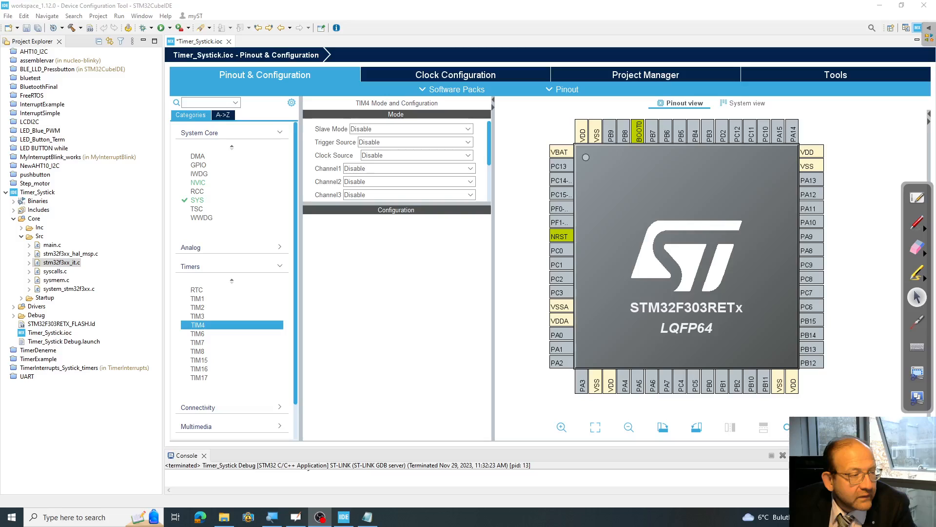
mouse_move(319, 230)
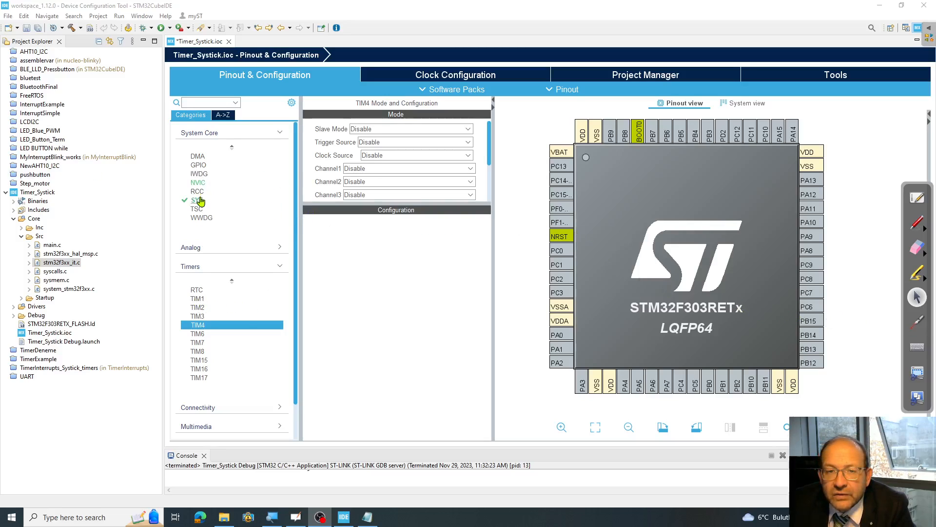
mouse_move(558, 278)
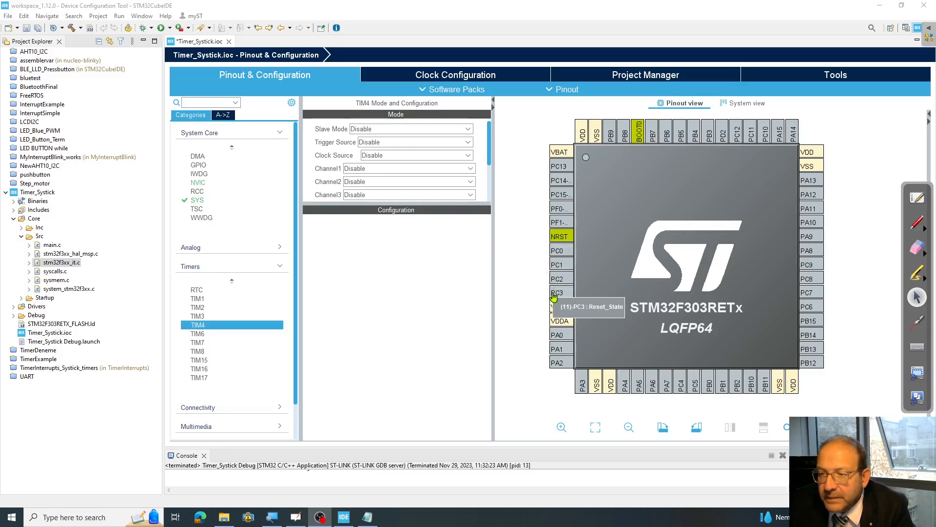
left_click(556, 293)
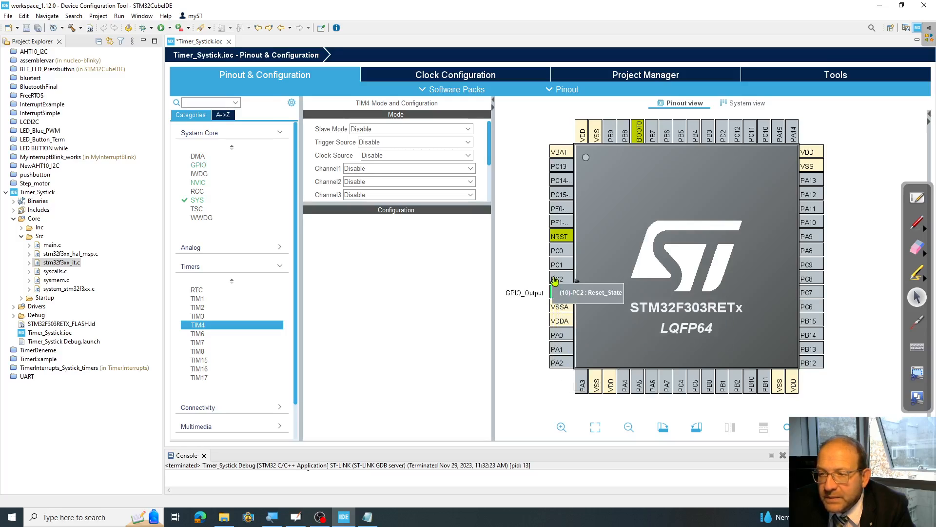
left_click(556, 279)
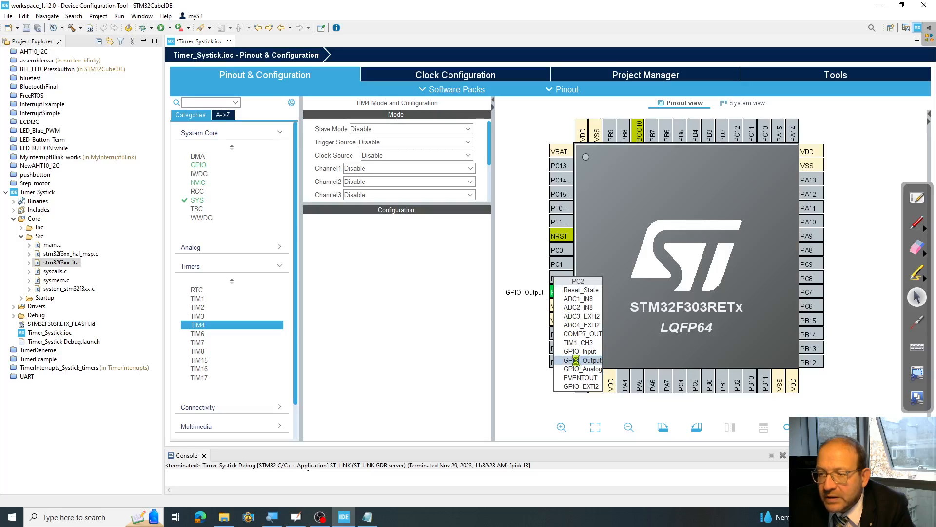
left_click(587, 360)
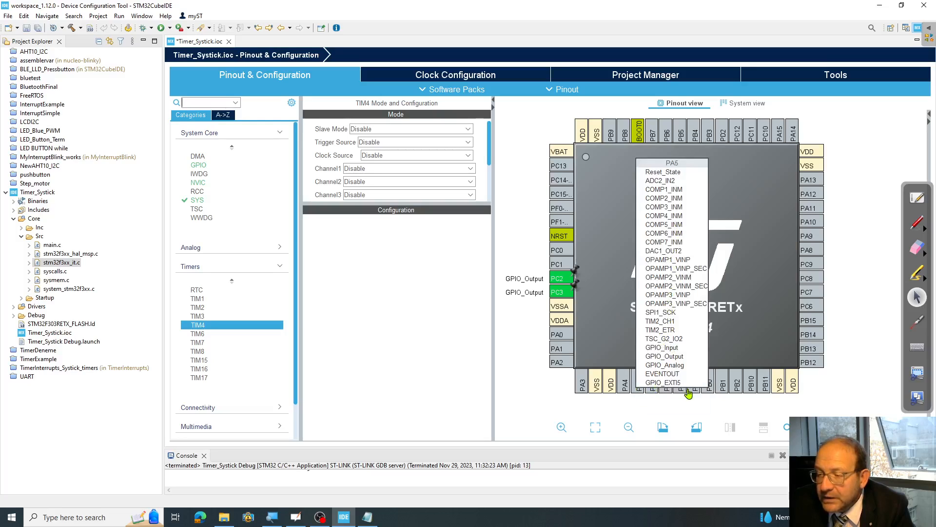
mouse_move(664, 355)
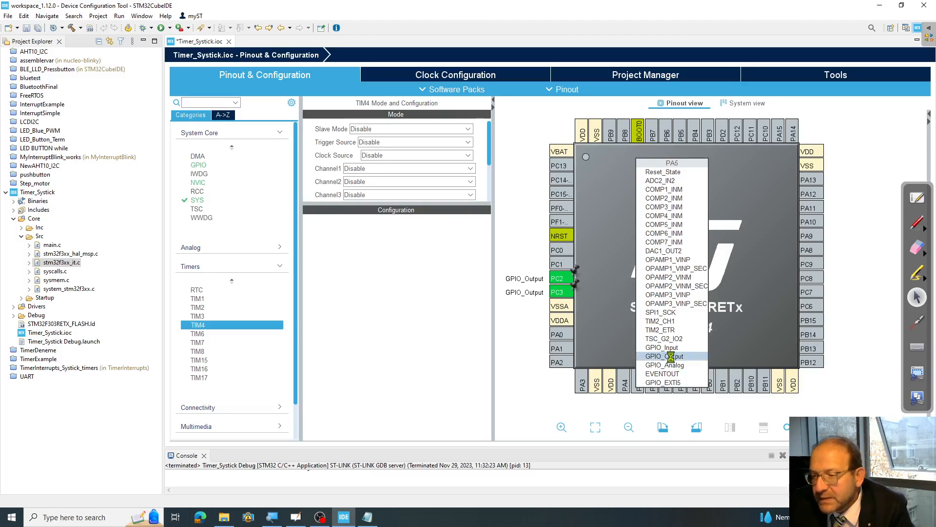
left_click(664, 356)
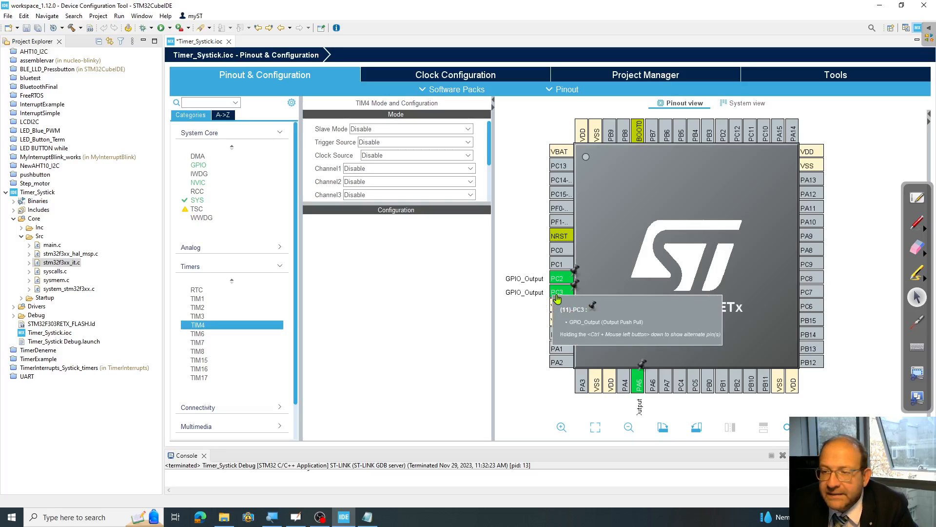
- Enter user labels for PC3 (RED) and PC2 (GREEN) from each pin's right-click menu
right_click(558, 291)
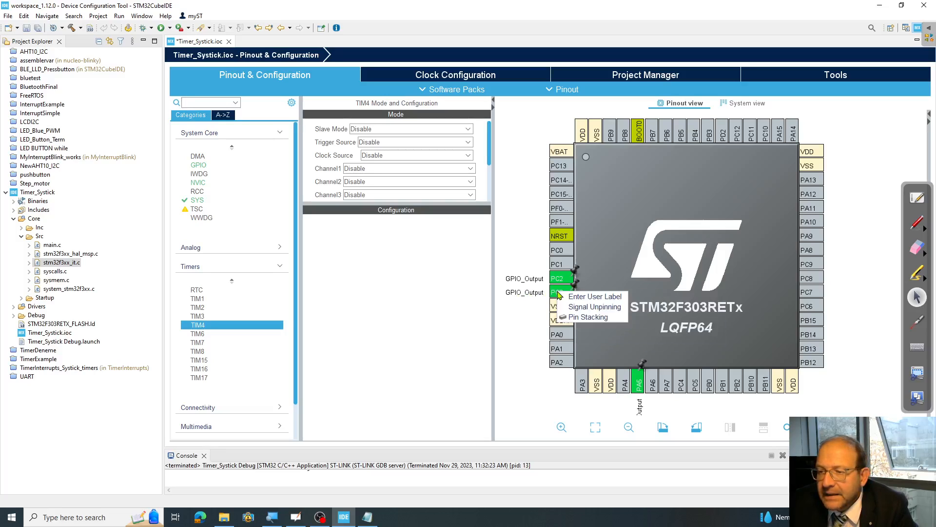
left_click(594, 296)
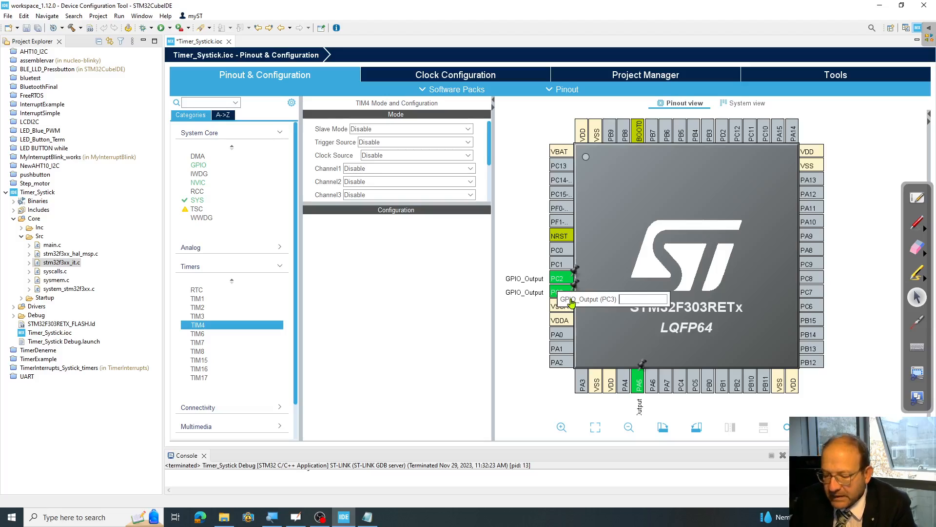
type("LED")
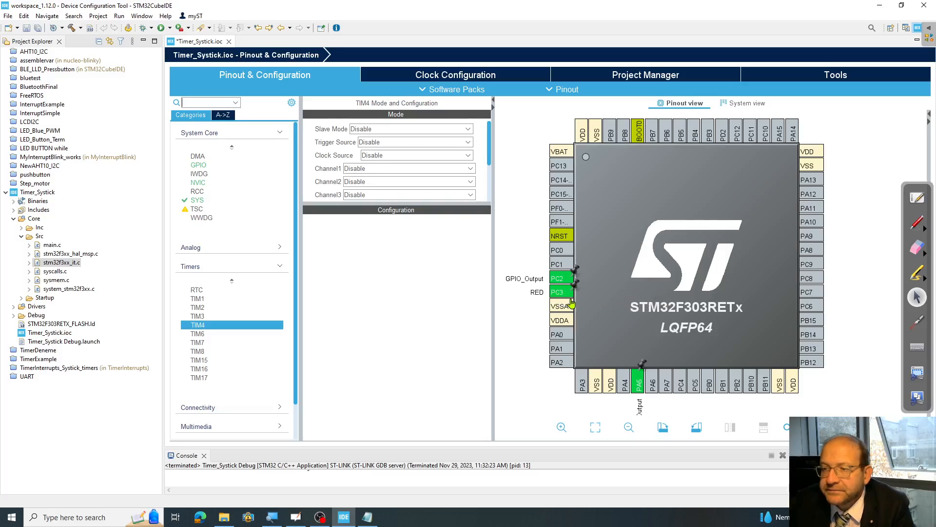
right_click(556, 279)
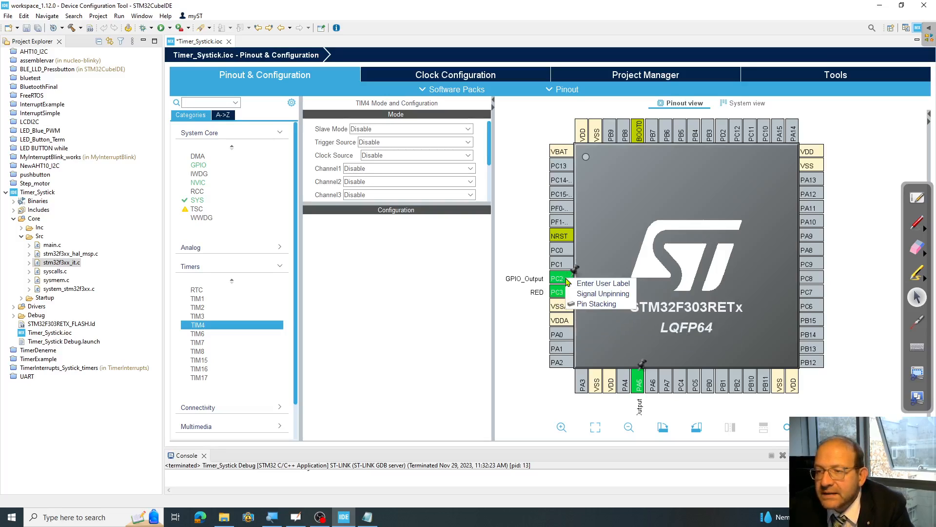
left_click(603, 283)
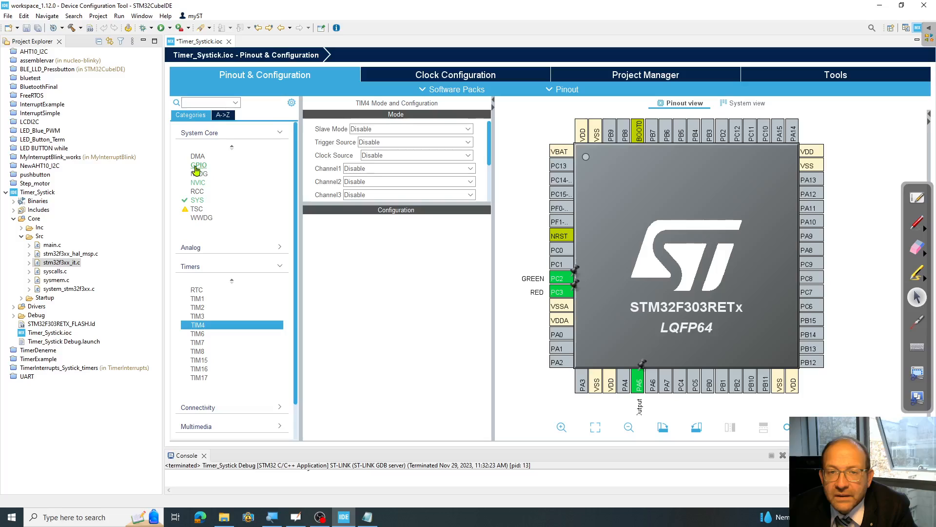
- Check the GPIO pin table, then open SYS settings and its Debug option
left_click(199, 165)
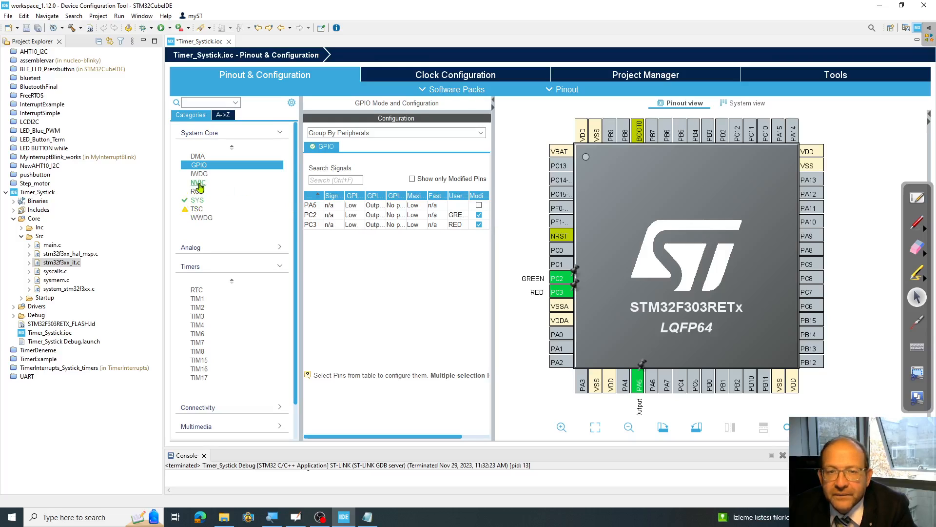
left_click(196, 200)
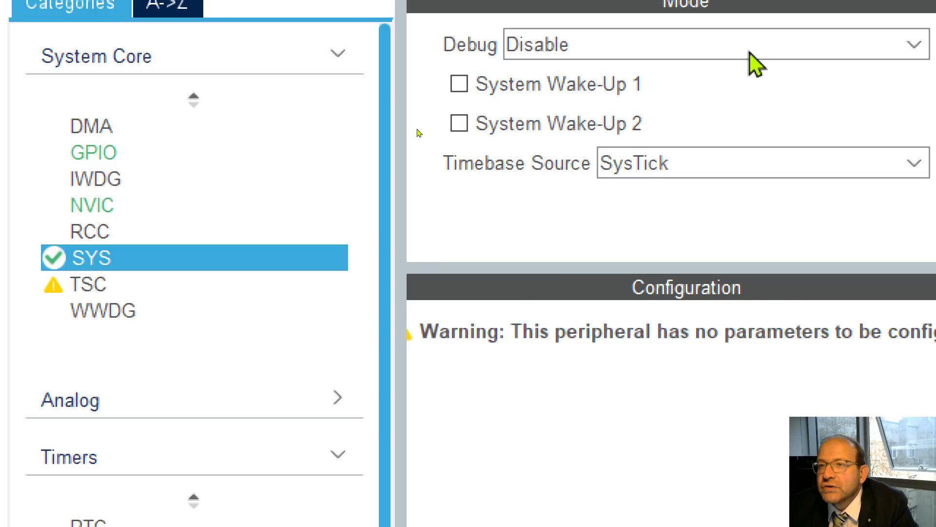
left_click(705, 45)
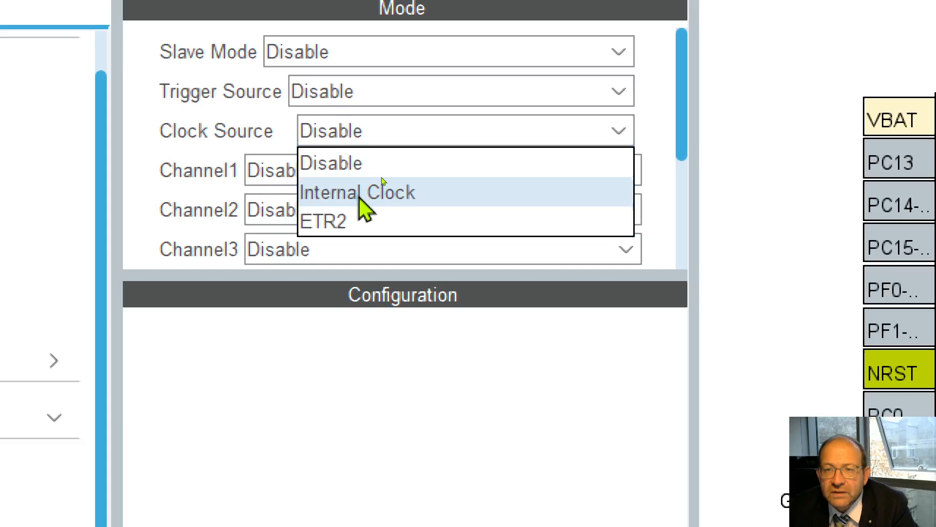
- Clock TIM3 from Internal Clock and tick TIM3 global interrupt in NVIC Settings
left_click(359, 191)
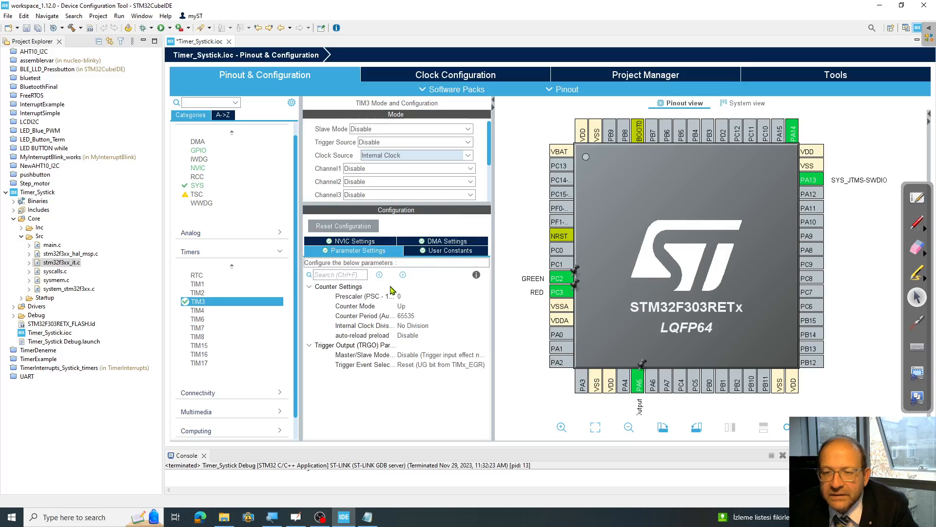
left_click(352, 240)
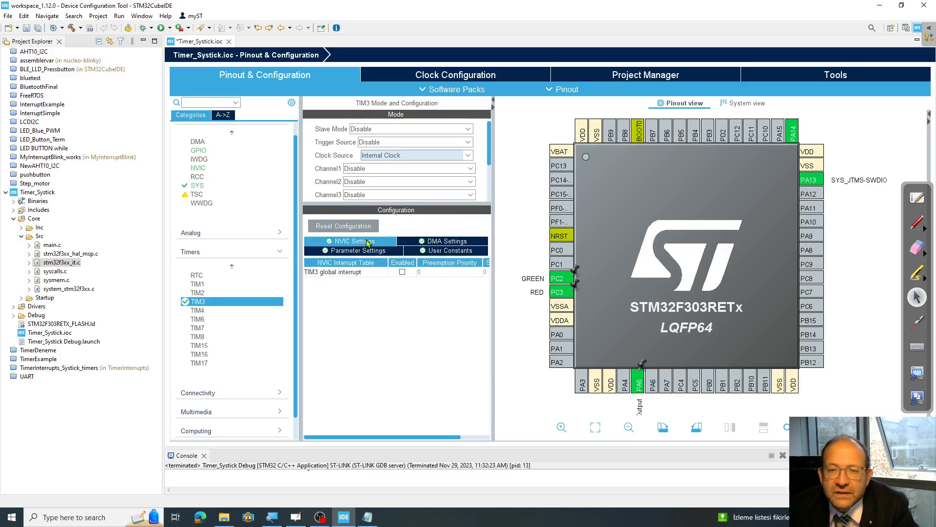
left_click(402, 272)
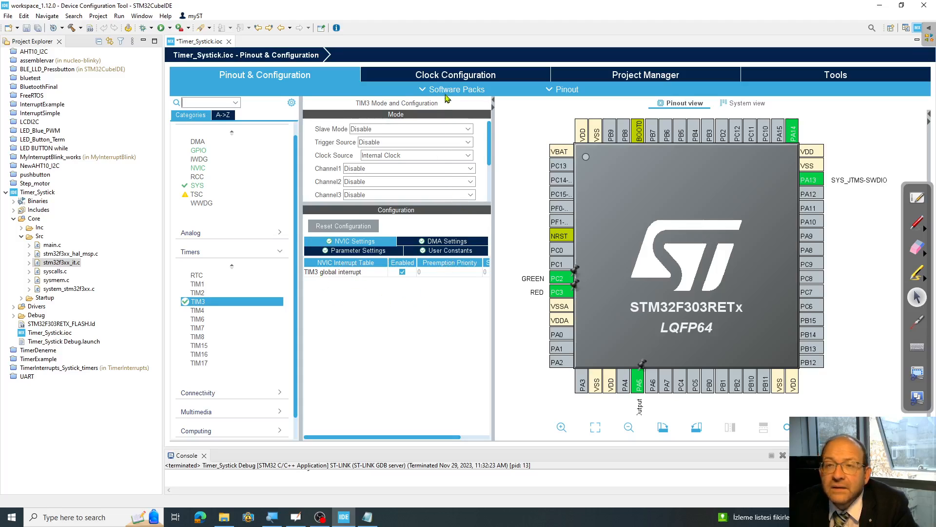
left_click(356, 250)
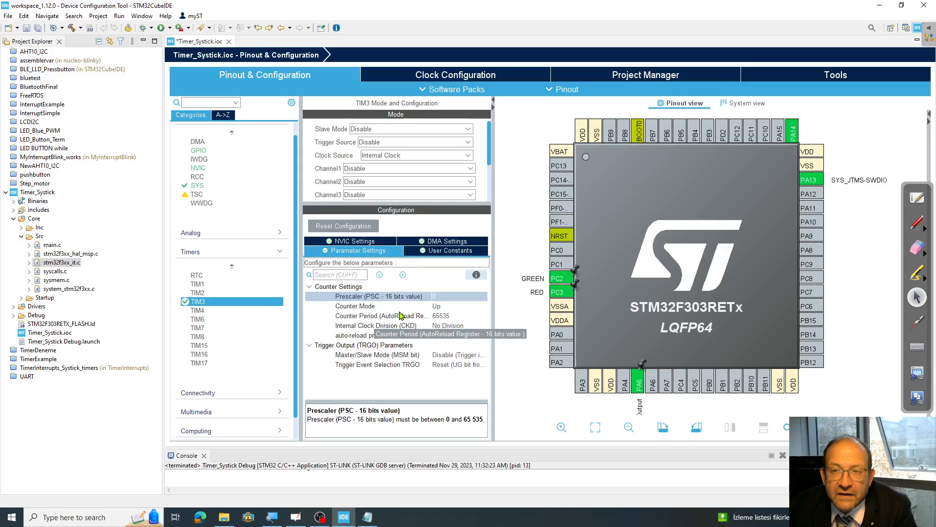
- Open Clock Configuration to see the 64 MHz system and APB1 timer clocks
left_click(456, 74)
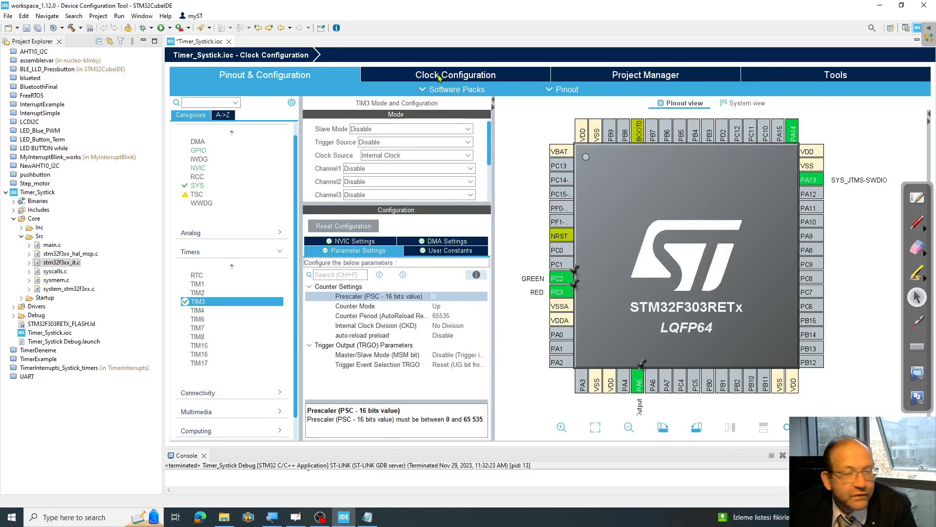
left_click(455, 75)
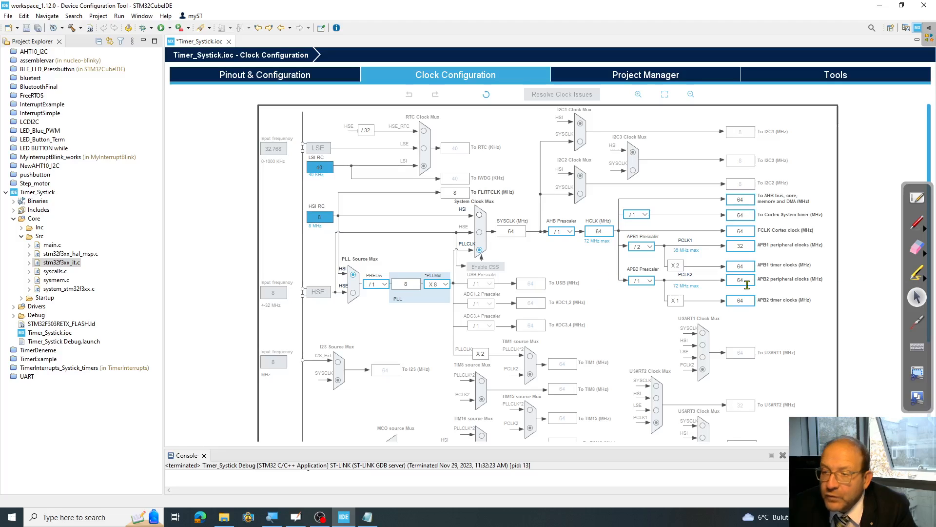
mouse_move(916, 199)
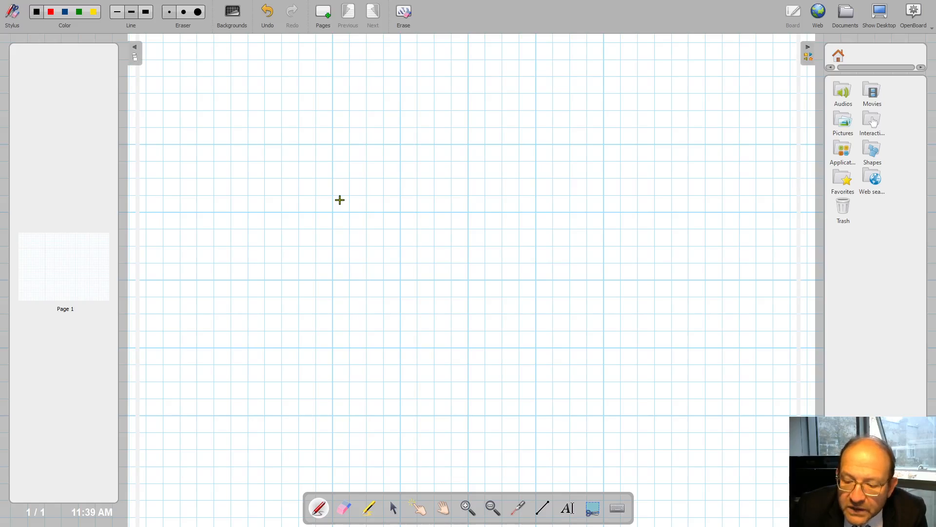
- Handwrite f = 64 MHz/6400 = 10 kHz and T = 1/f = 0.1 msec
left_click_drag(343, 158, 369, 188)
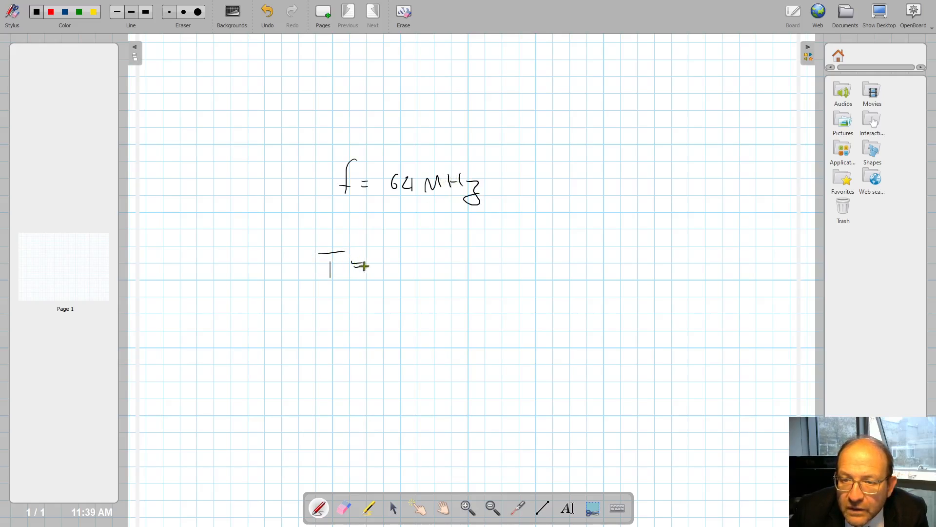
left_click_drag(358, 266, 424, 287)
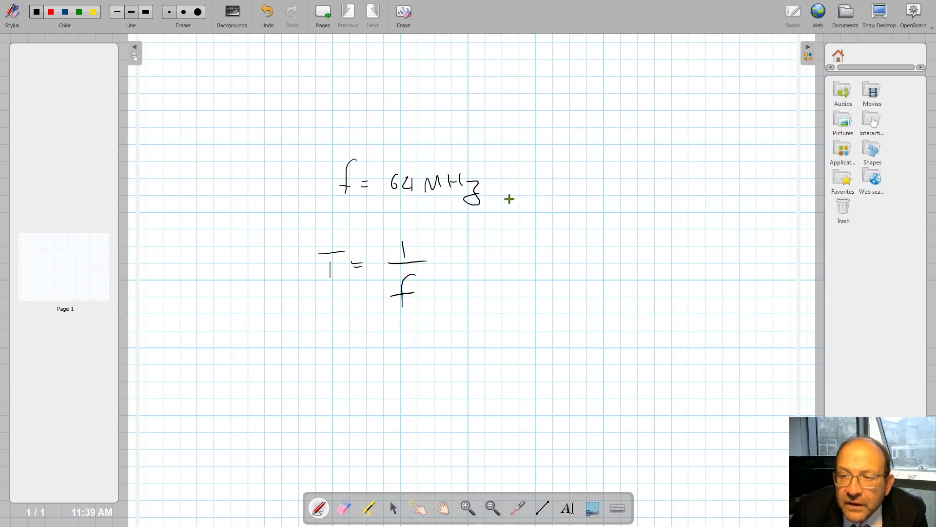
left_click_drag(505, 194, 564, 188)
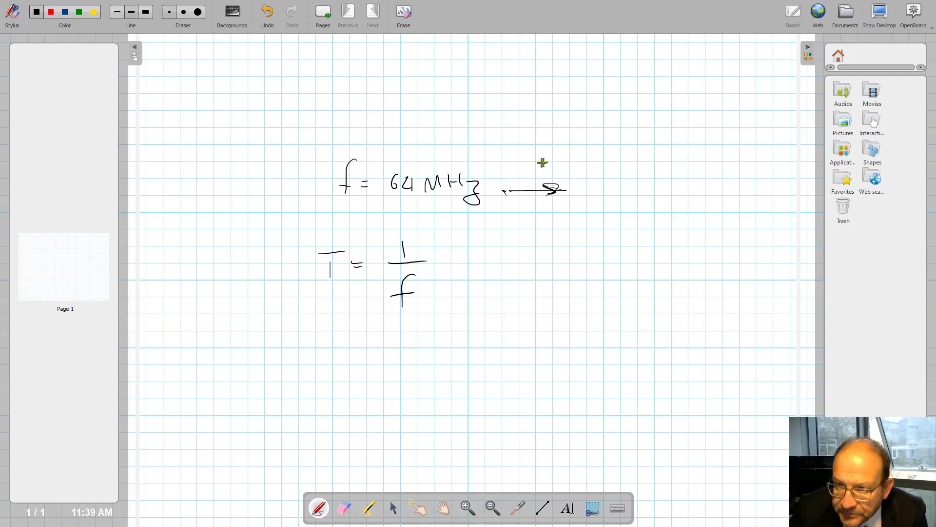
left_click_drag(520, 170, 534, 168)
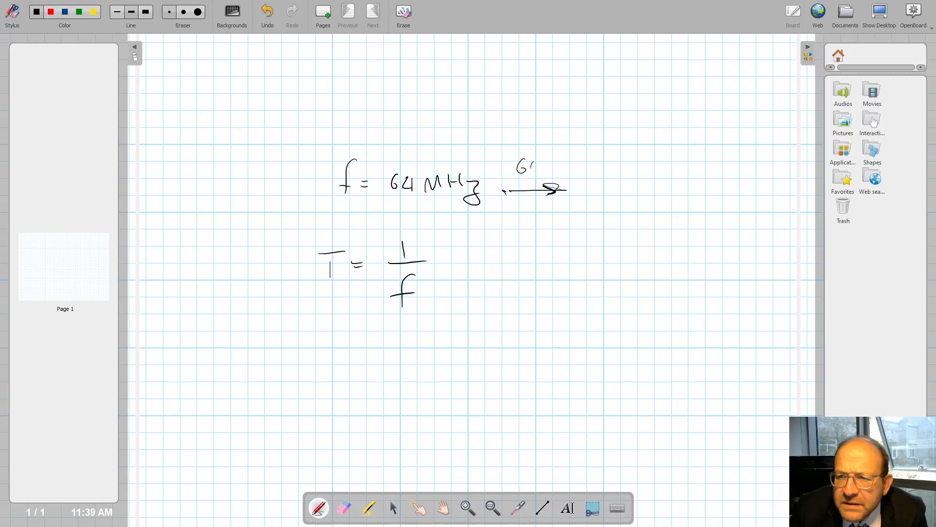
left_click_drag(528, 164, 561, 167)
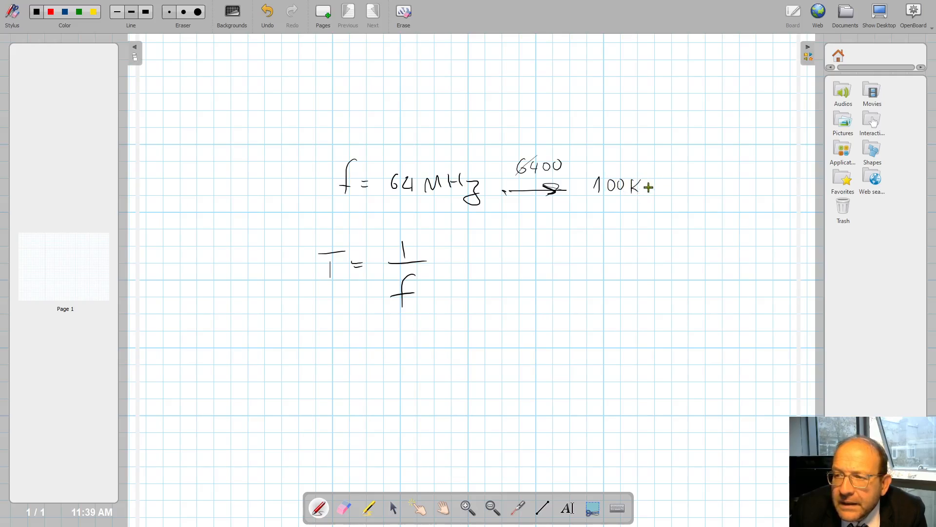
left_click_drag(641, 179, 663, 206)
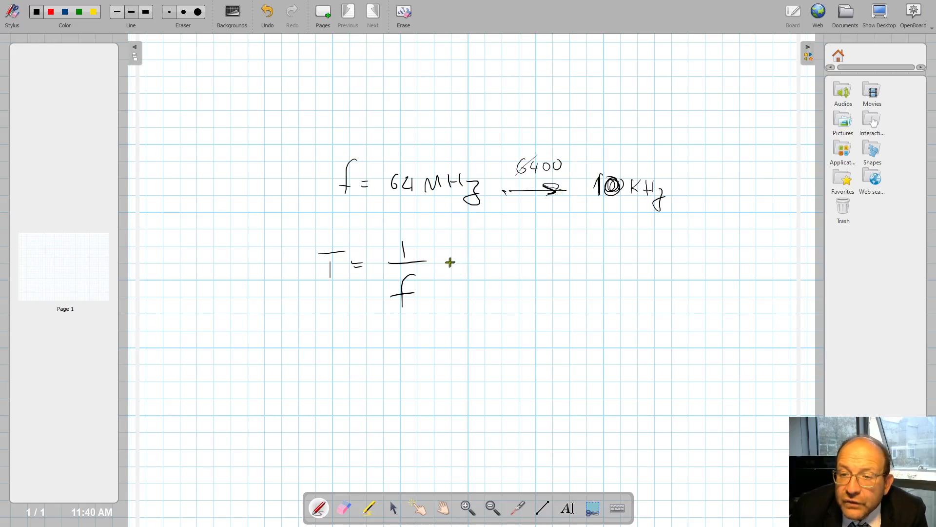
left_click_drag(447, 265, 496, 251)
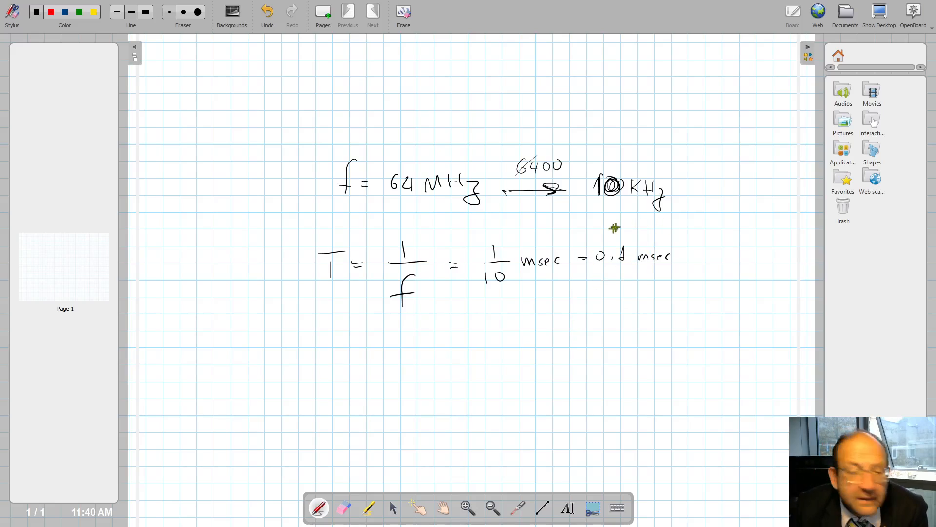
mouse_move(465, 326)
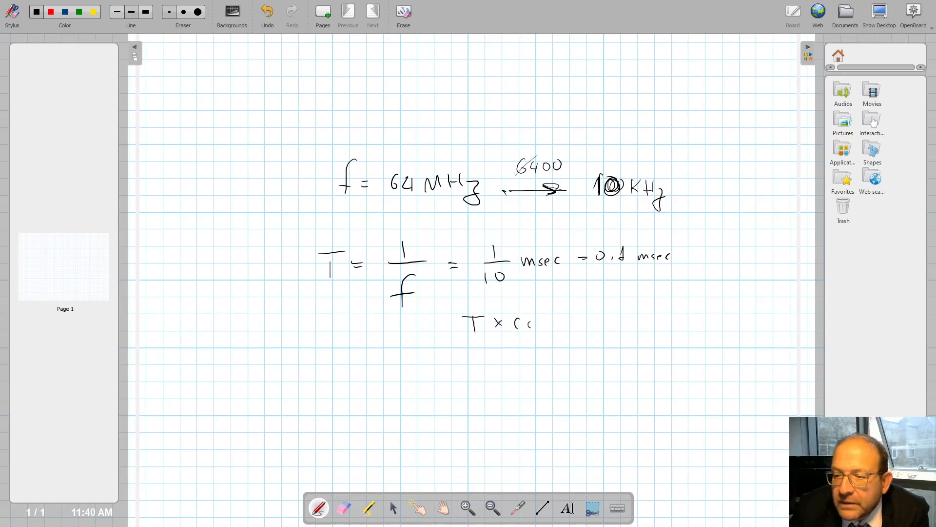
- Write T × count = delay and solve Count = 10000 for 1 s and 5000 for 0.5 s
type("count = delay")
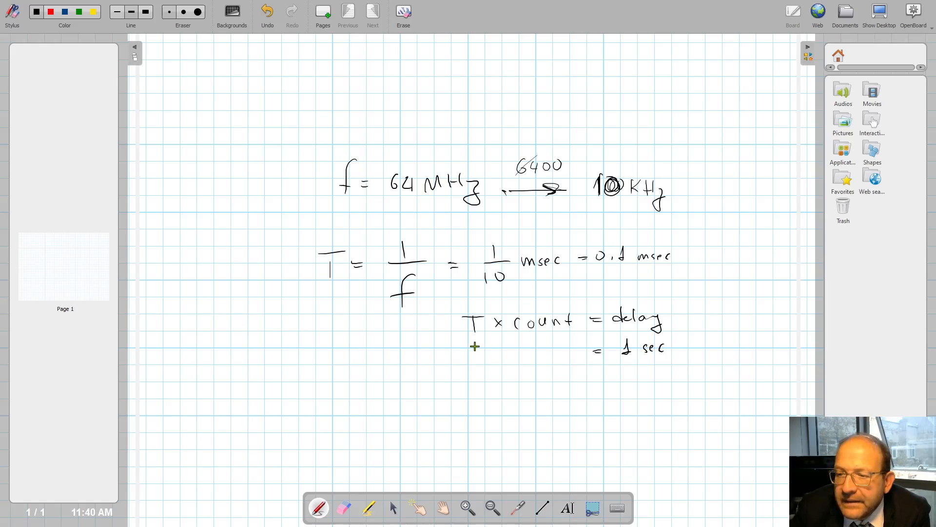
type("0.1 msec")
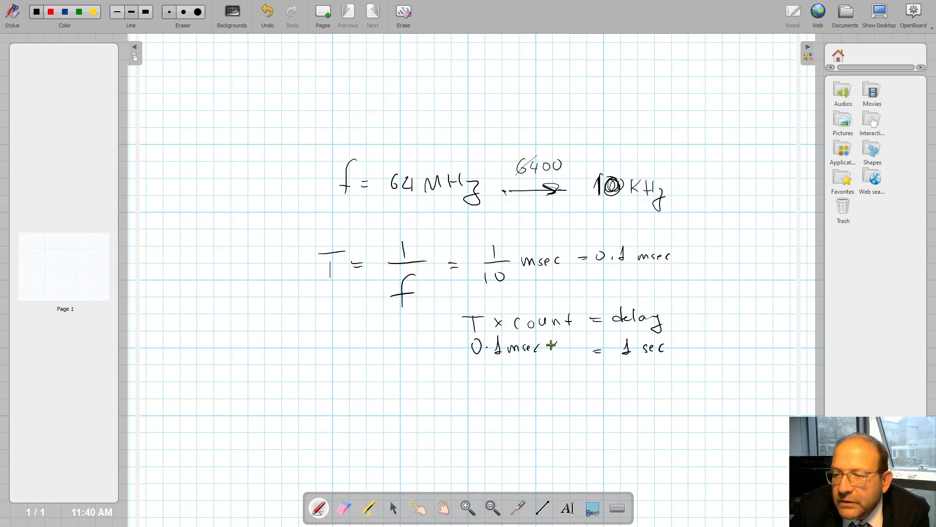
left_click_drag(550, 345, 585, 347)
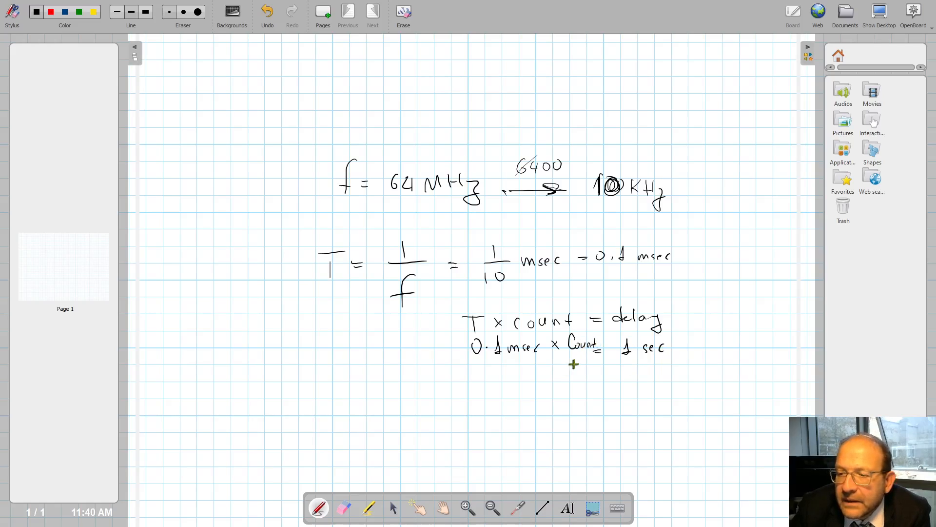
left_click_drag(556, 369, 606, 369)
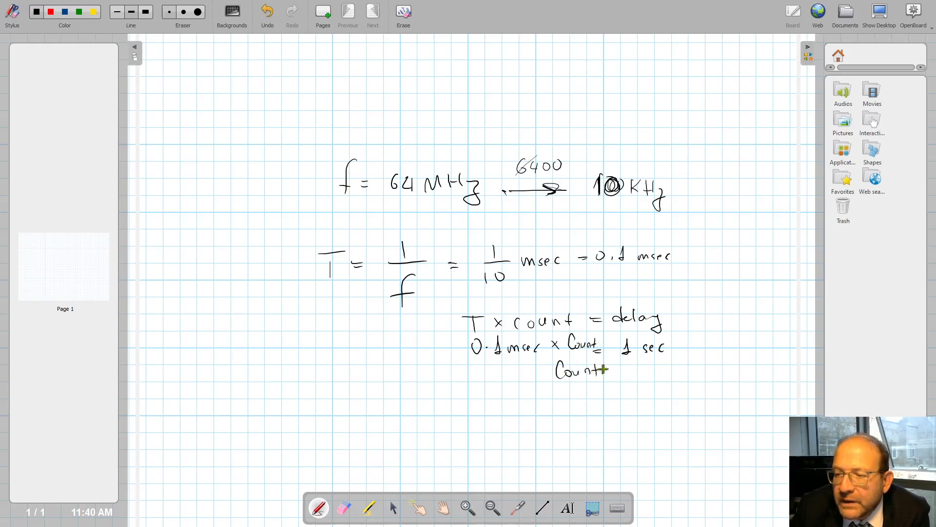
type("= 10000")
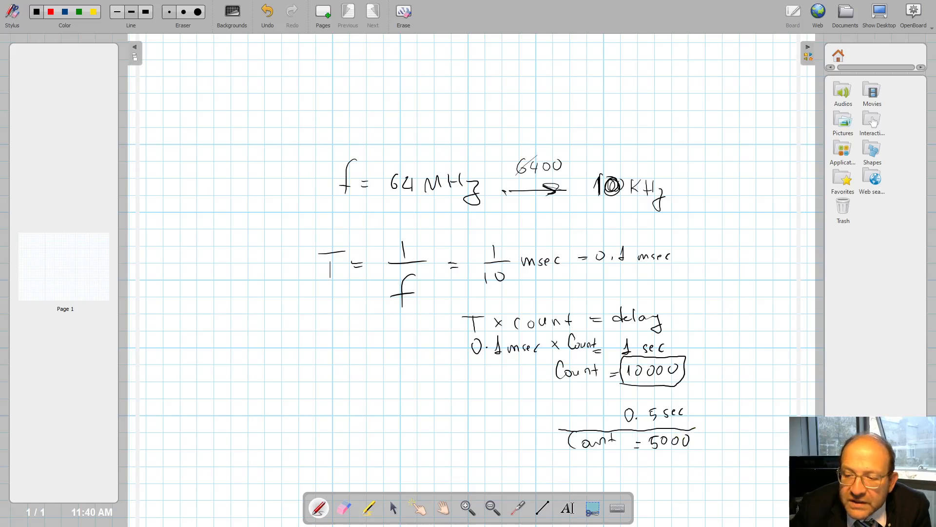
left_click_drag(540, 445, 686, 445)
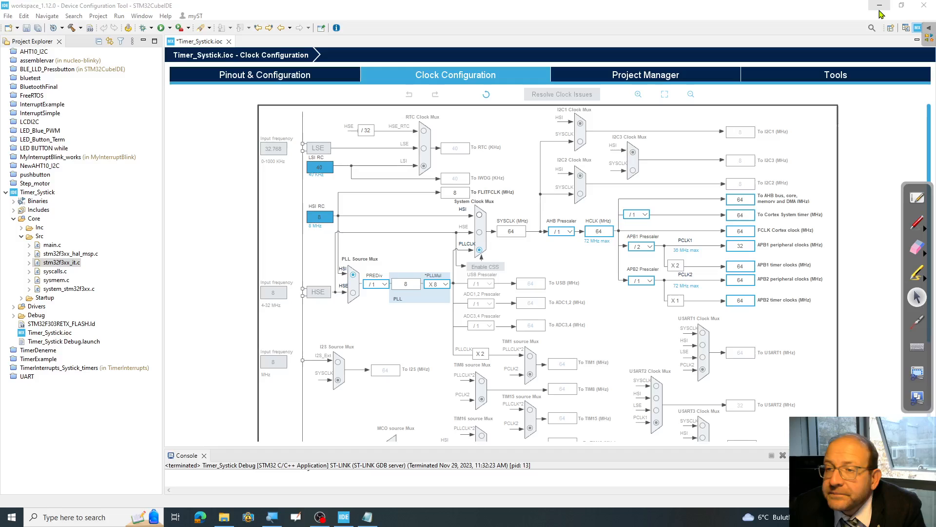
- Back in Pinout & Configuration, enter TIM3 prescaler 6400 and counter period 10000
left_click(265, 74)
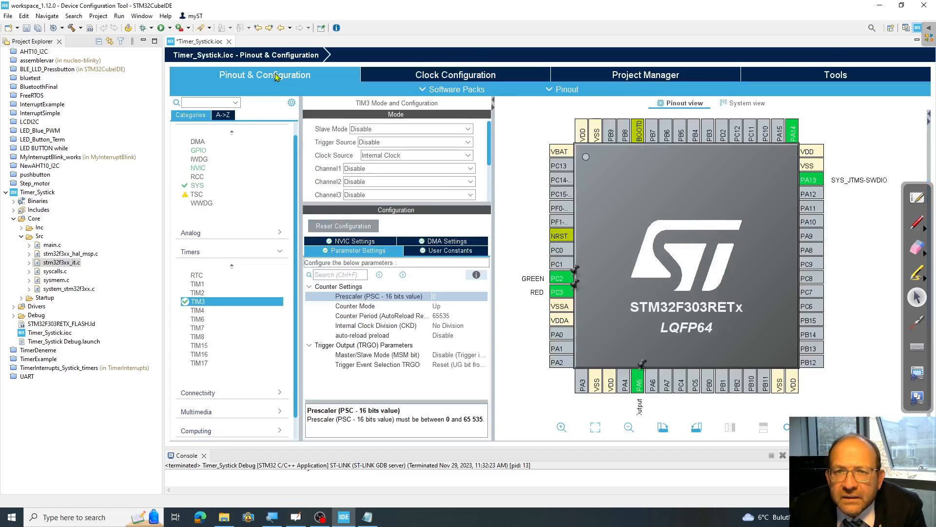
mouse_move(450, 294)
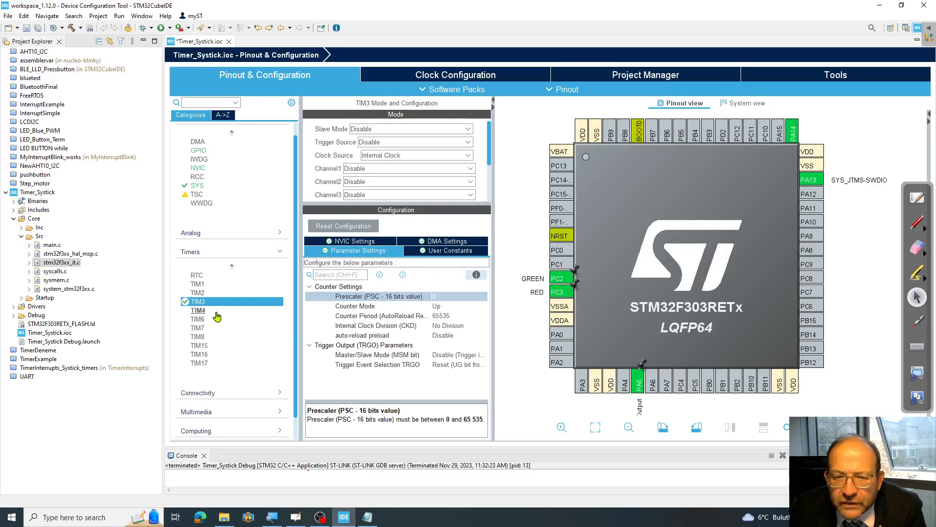
left_click(454, 296)
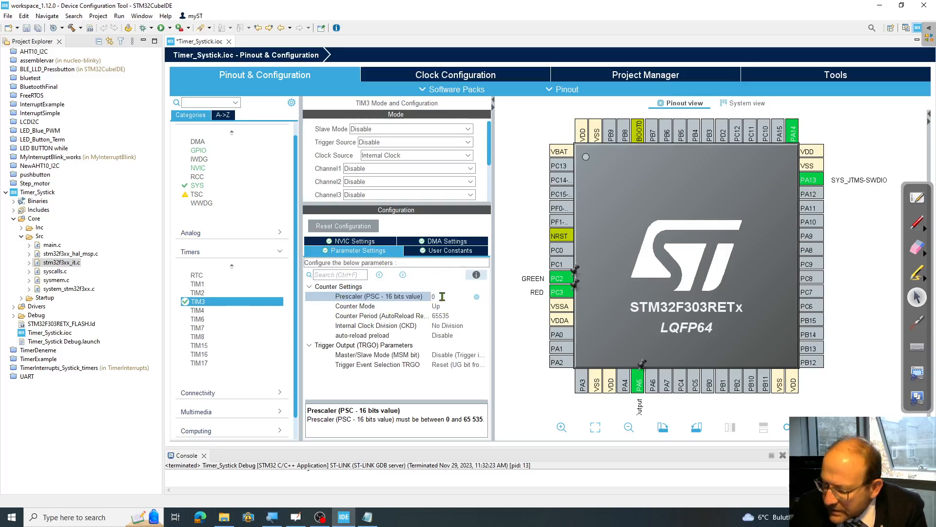
type("6400")
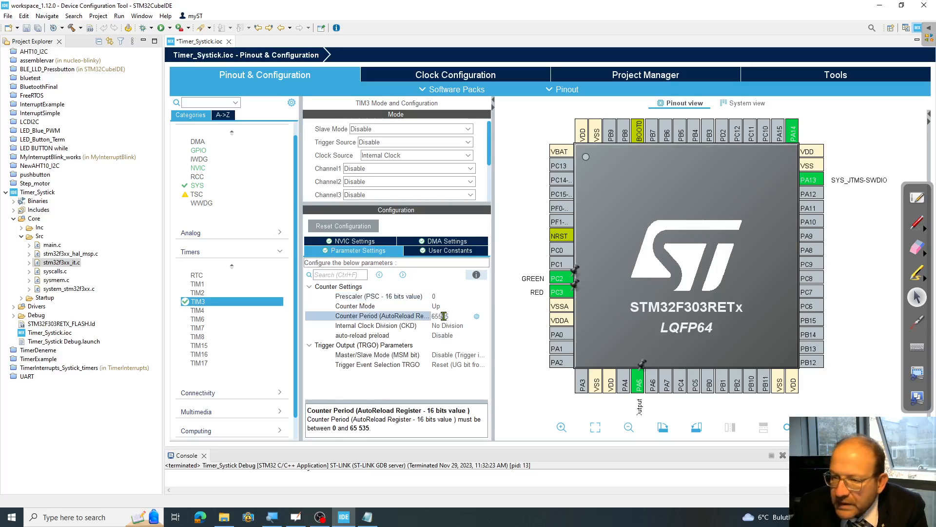
type("10000")
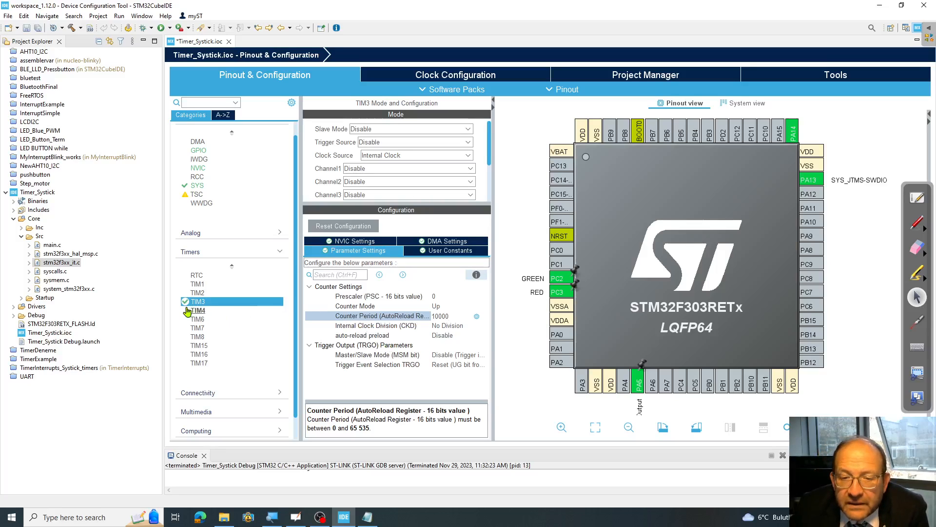
- Select TIM4, choose Internal Clock, and enter prescaler 6400 and counter period 5000
left_click(198, 310)
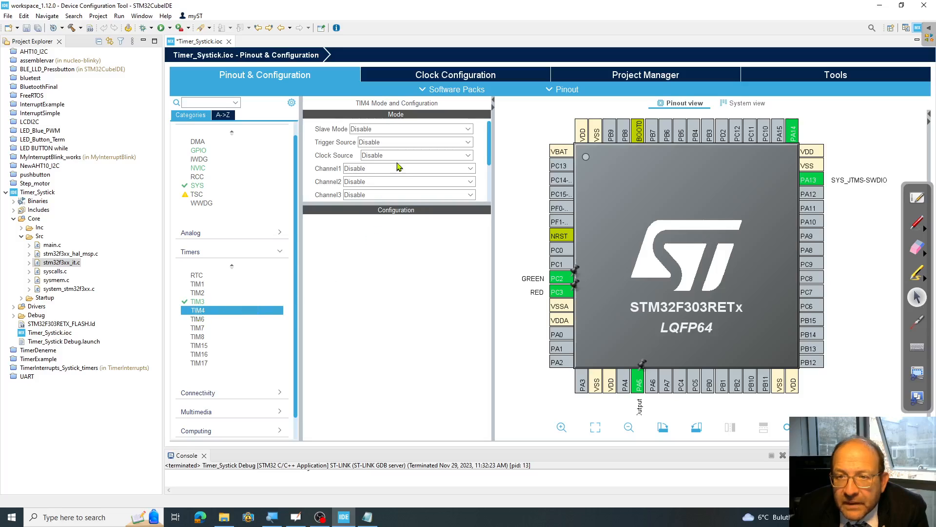
left_click(414, 155)
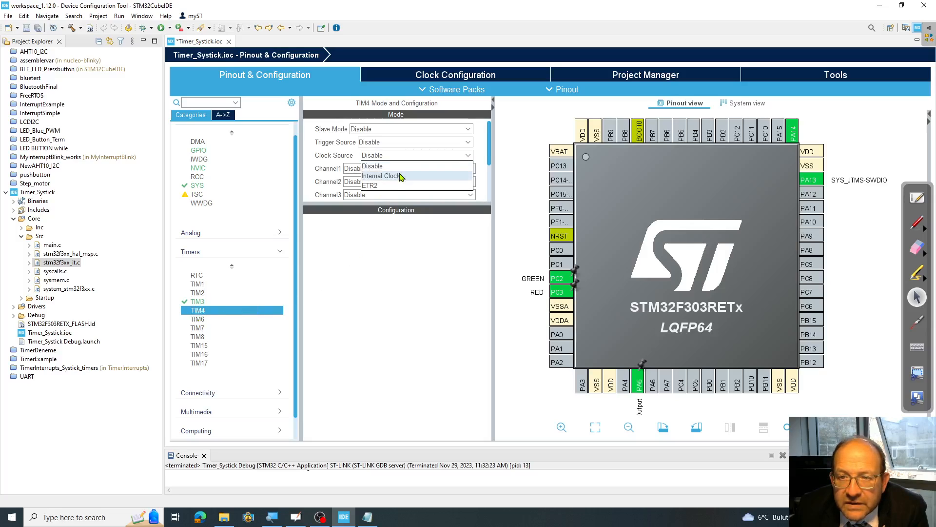
left_click(381, 175)
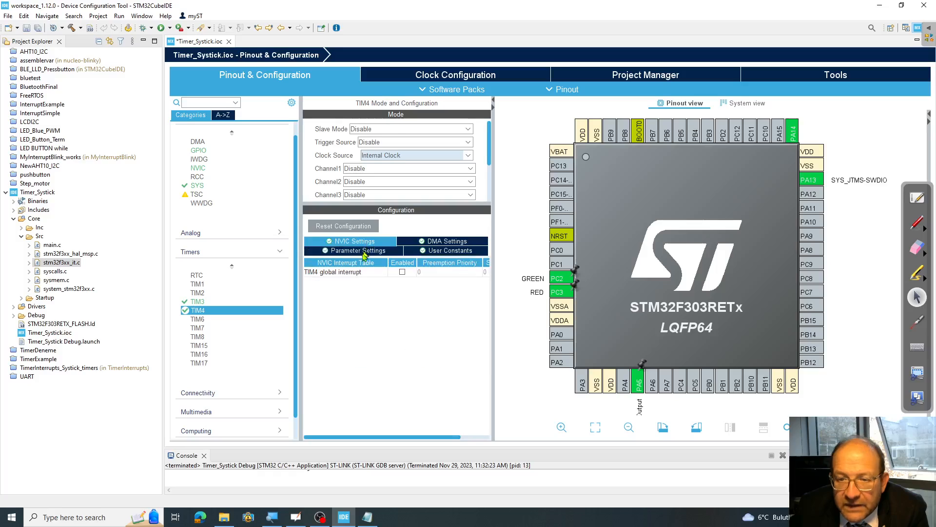
left_click(354, 250)
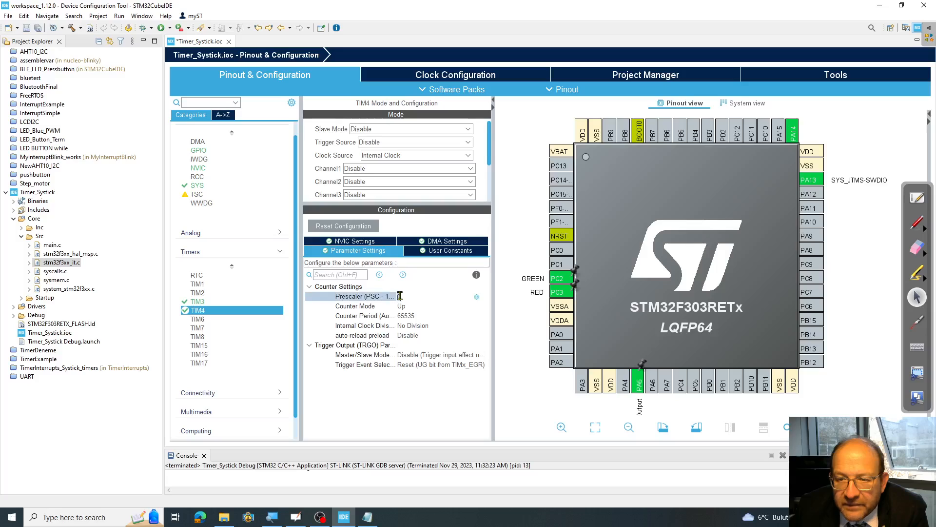
type("00")
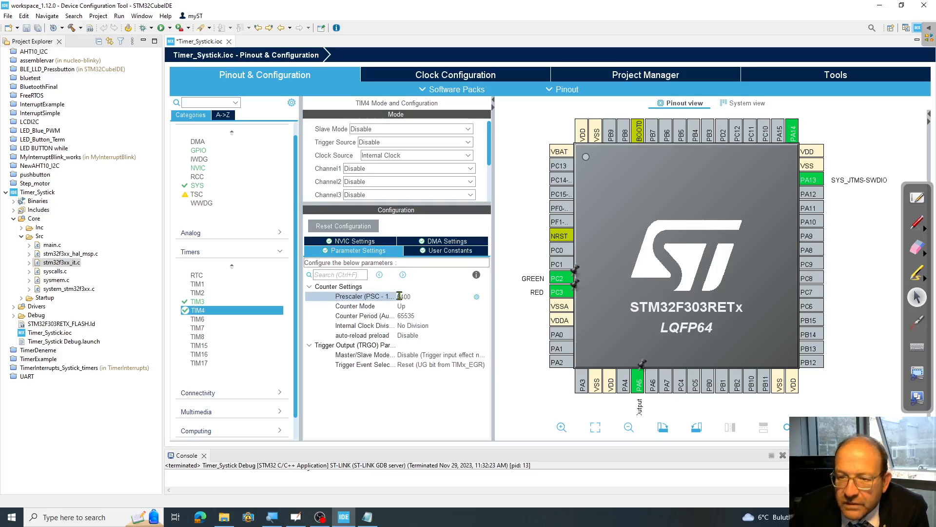
left_click(406, 316)
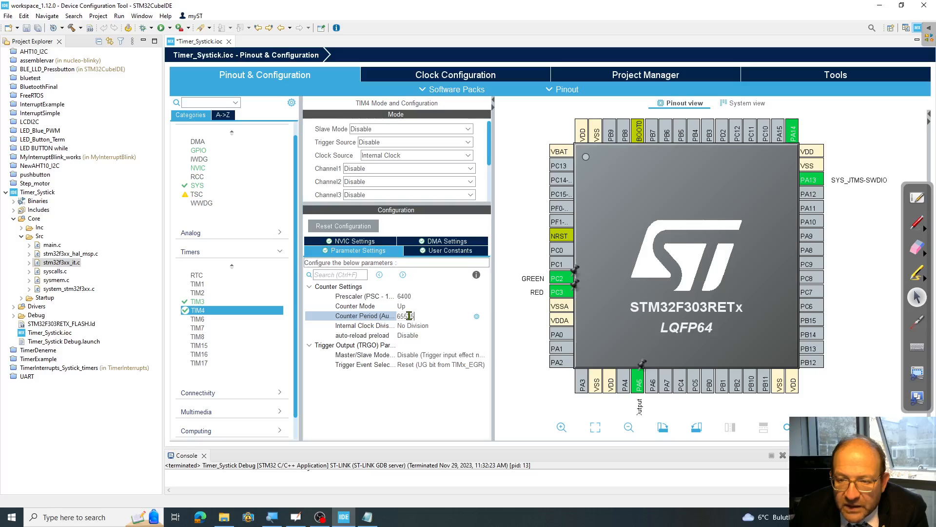
type("500")
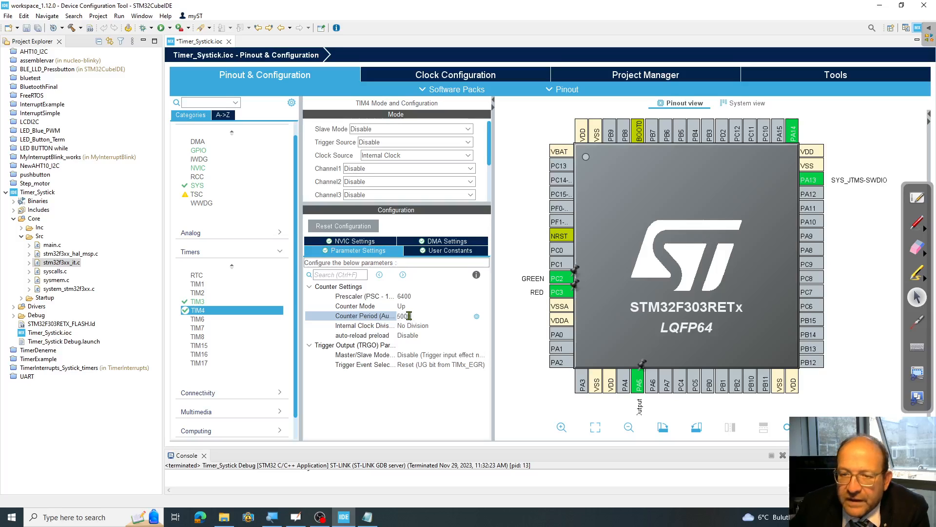
type("5000")
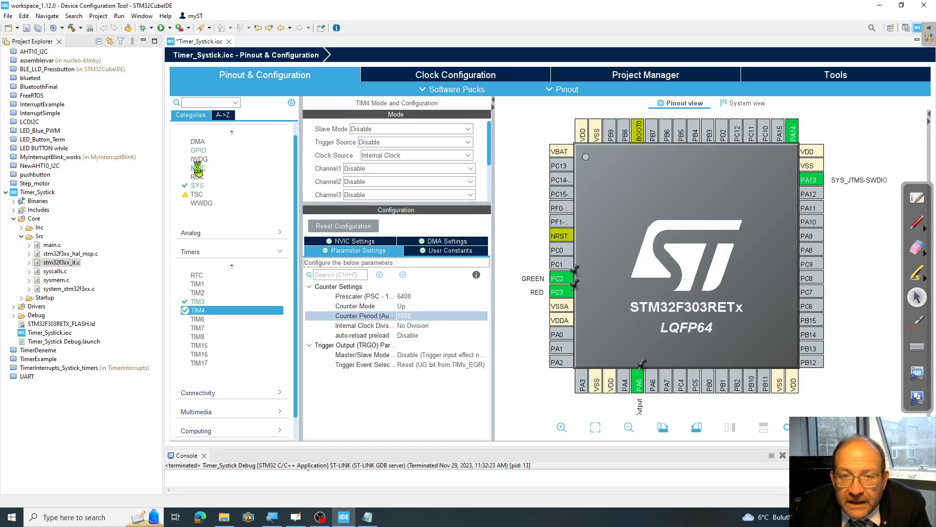
- Tick TIM3 and TIM4 global interrupts under System Core NVIC and save the .ioc
left_click(198, 168)
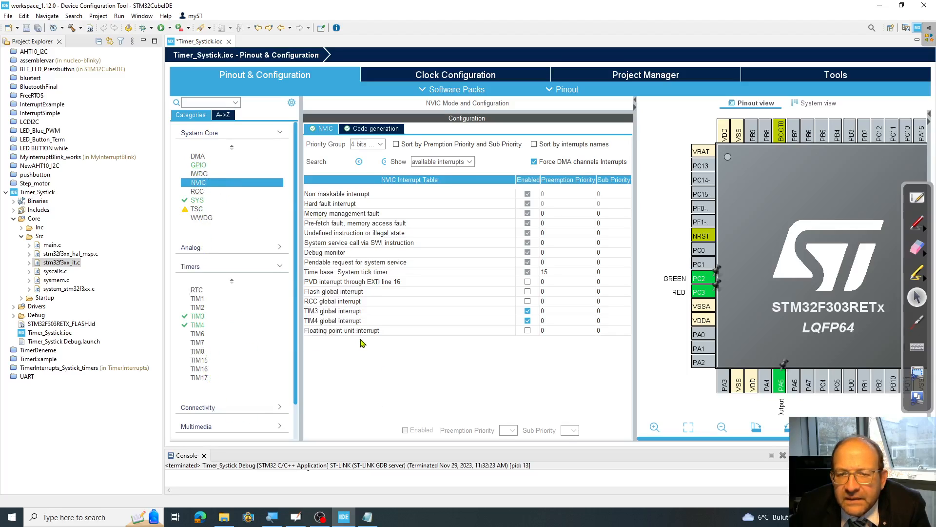
left_click(528, 321)
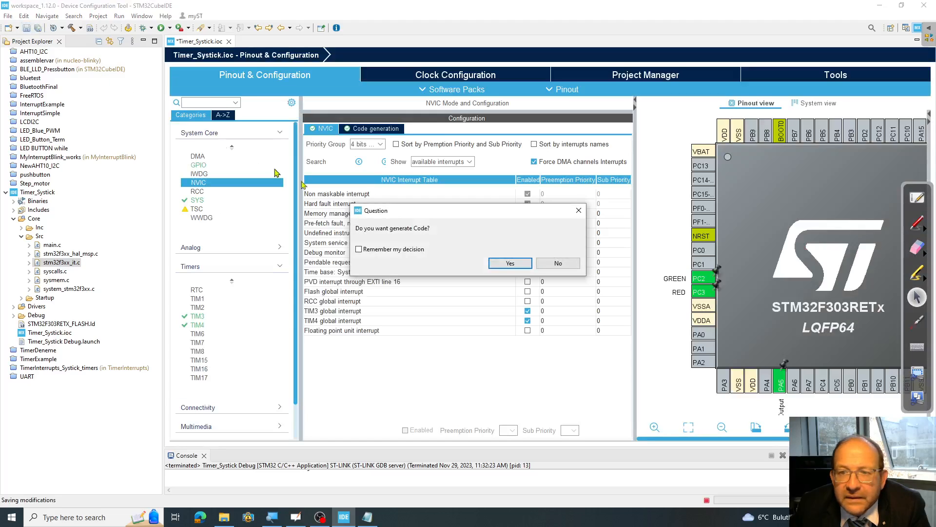
- Confirm code generation and switching to the C/C++ perspective with main.c
left_click(509, 263)
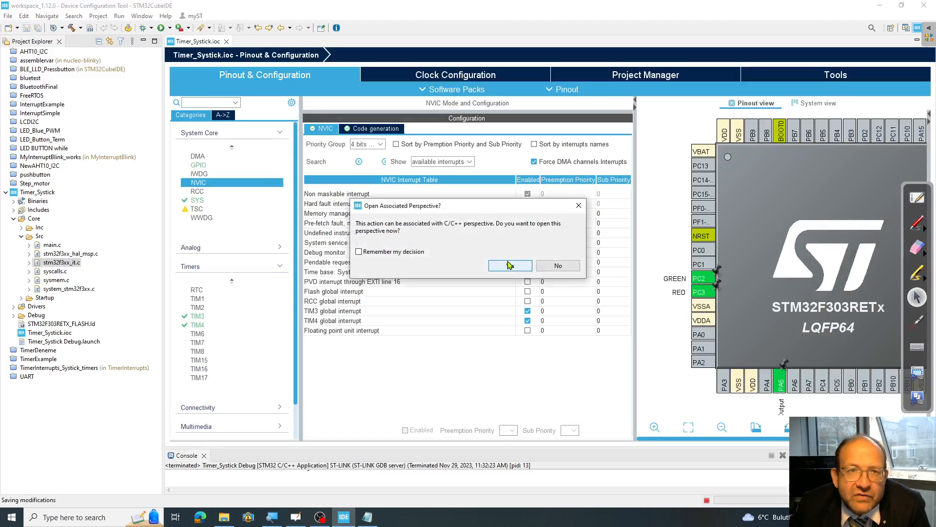
left_click(509, 265)
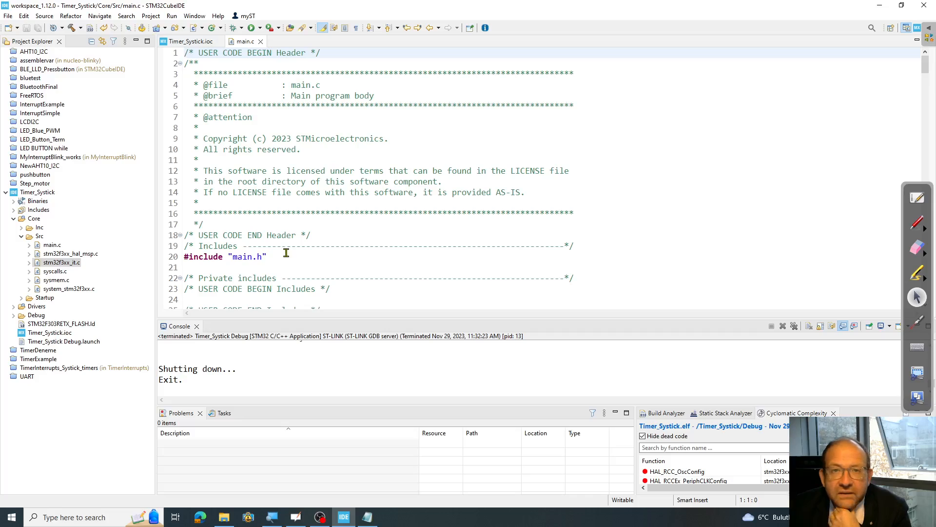
mouse_move(77, 311)
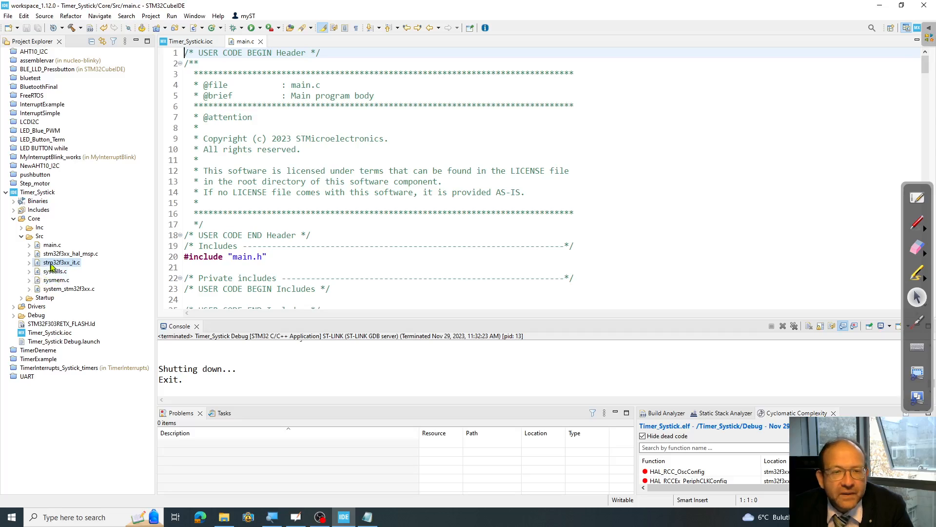
left_click(52, 245)
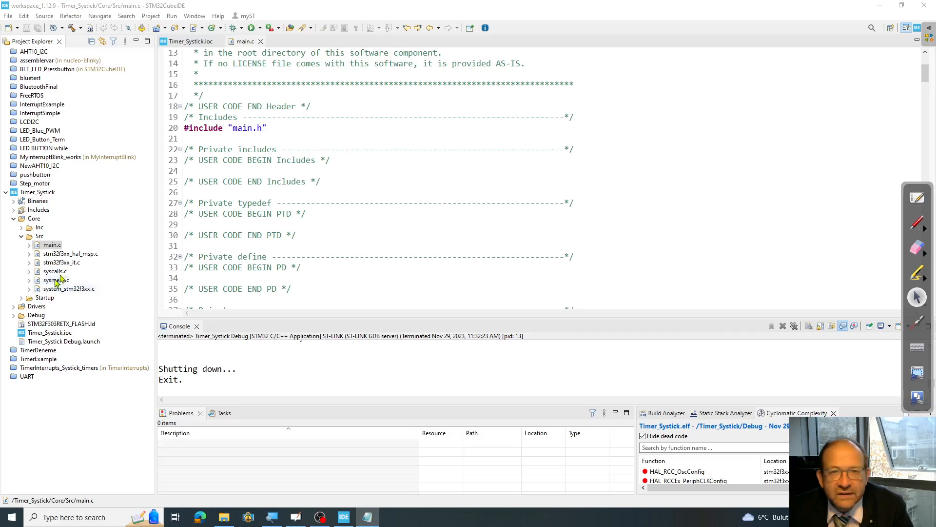
scroll("down", 3)
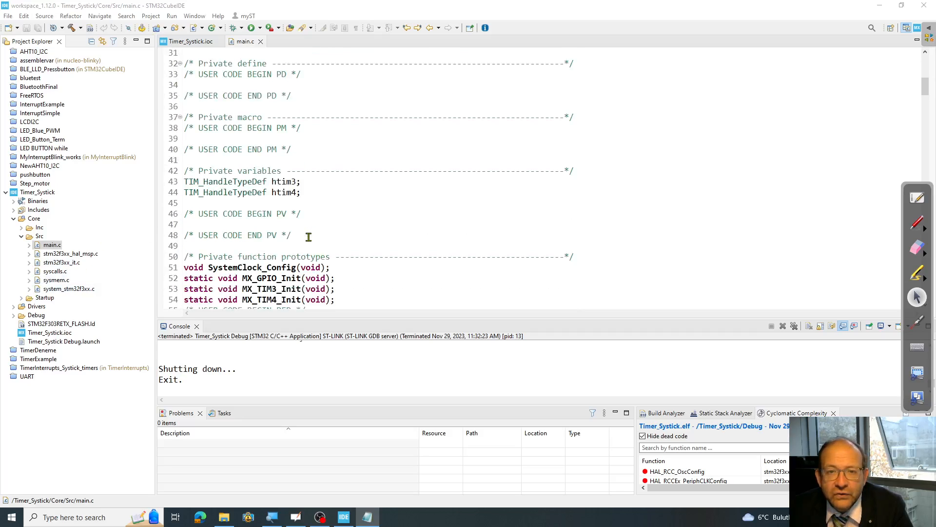
left_click_drag(185, 182, 302, 192)
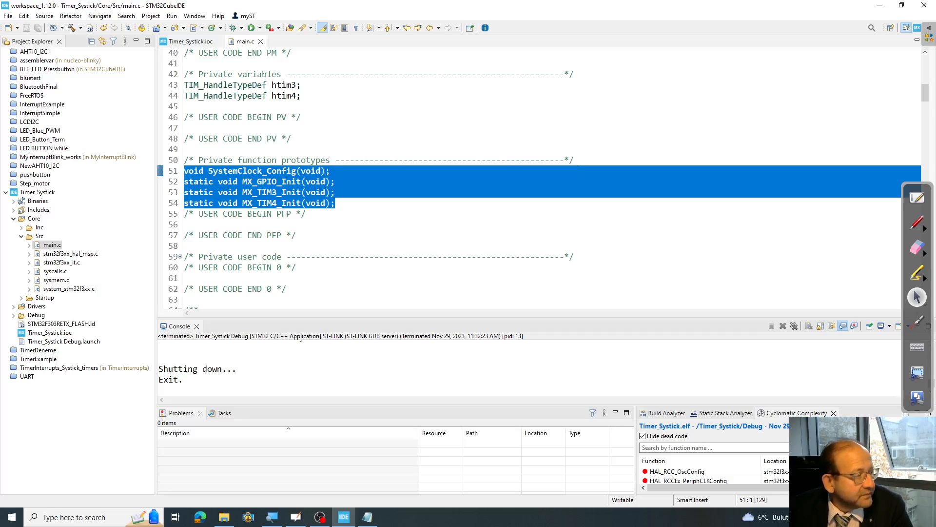
scroll("down", 3)
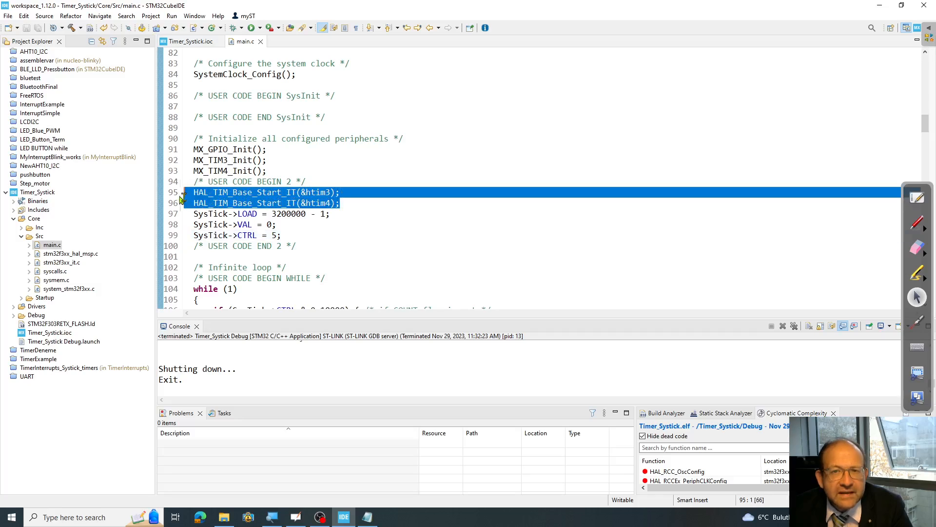
mouse_move(292, 233)
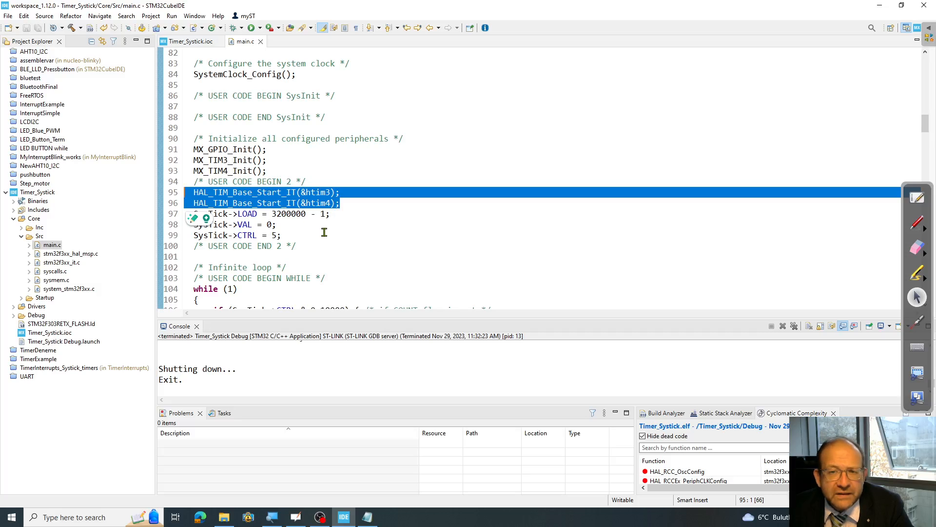
- Append the comment /* enable it, no interrupt, use system clock */ after SysTick->CTRL = 5;
left_click(352, 235)
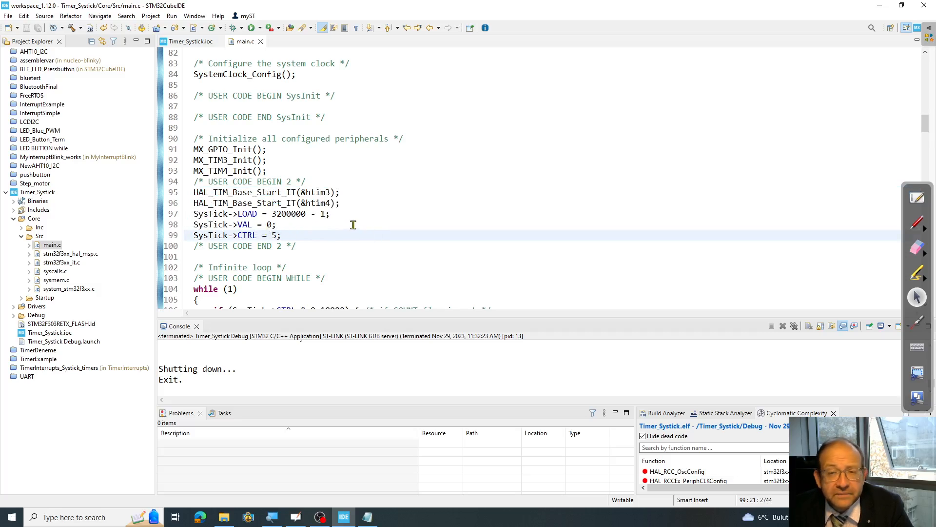
mouse_move(302, 232)
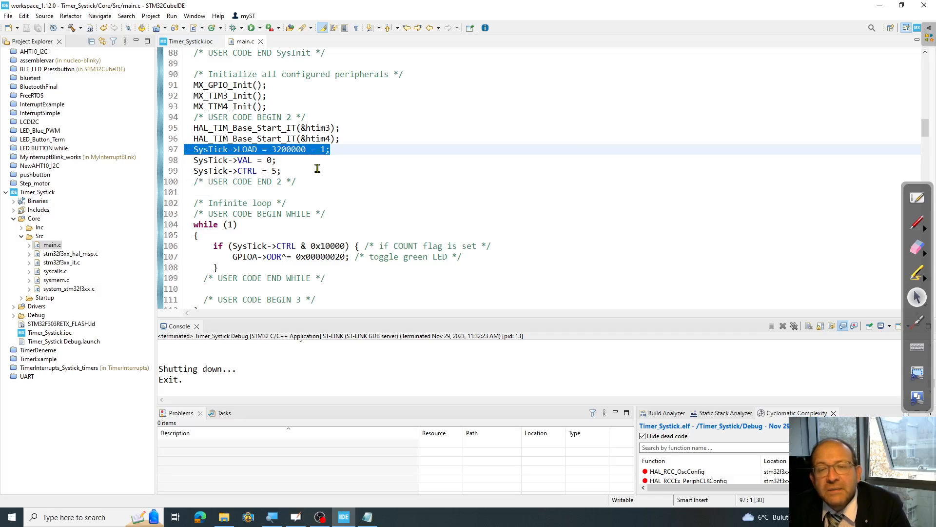
mouse_move(298, 225)
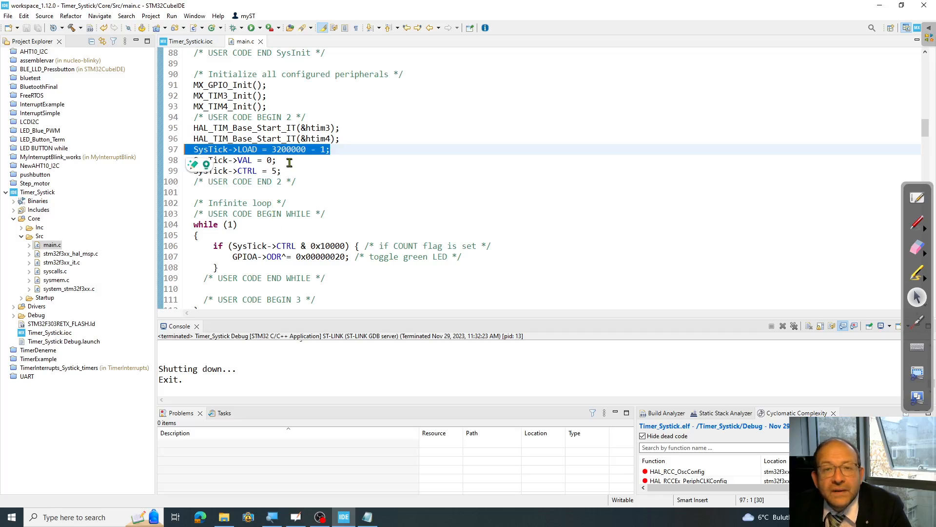
double_click(289, 149)
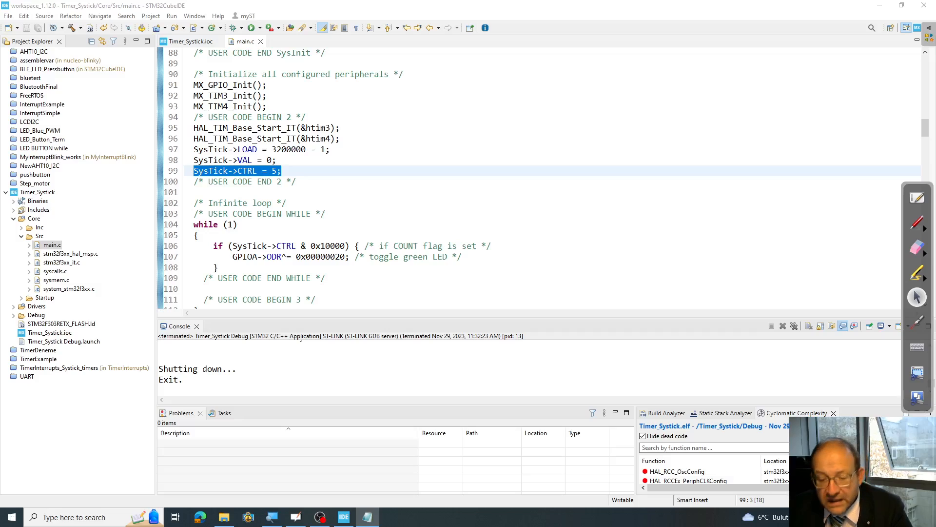
left_click(283, 171)
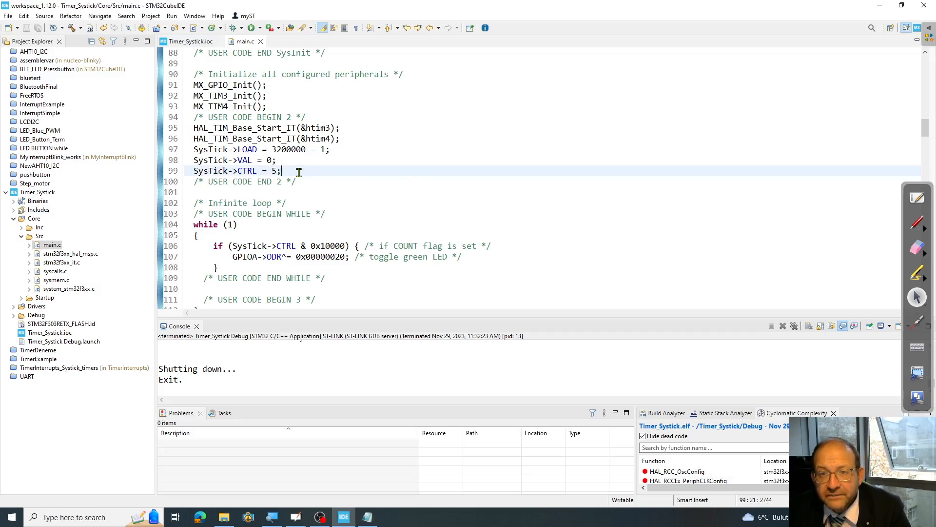
type("/* enable it, no interrupt, use system clock */")
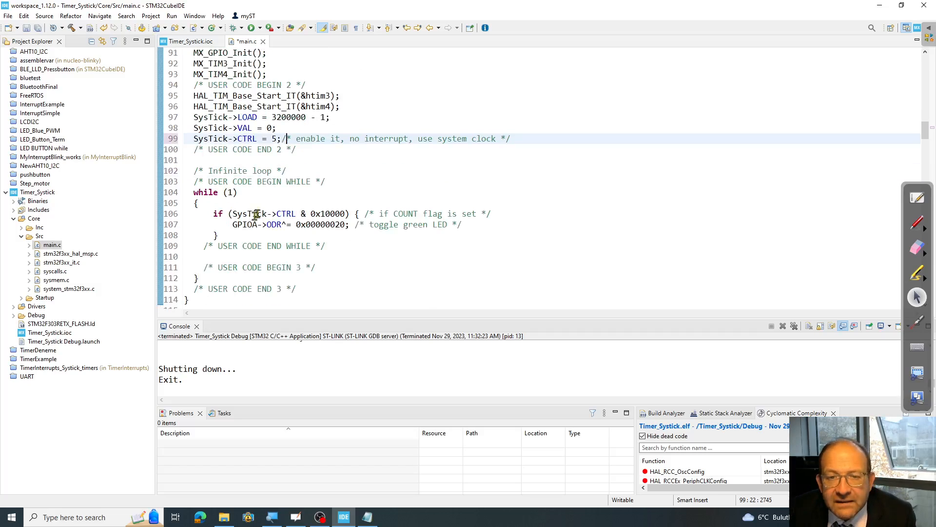
left_click_drag(231, 213, 218, 235)
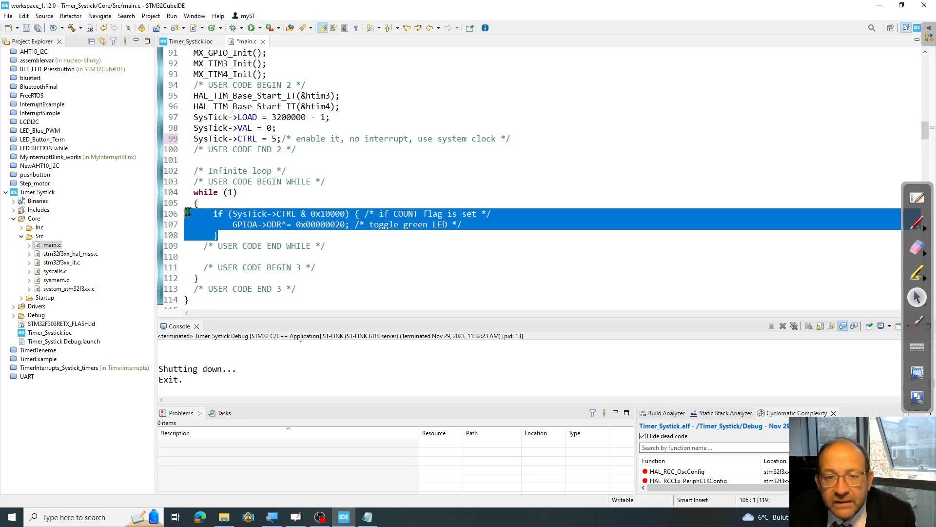
left_click(193, 192)
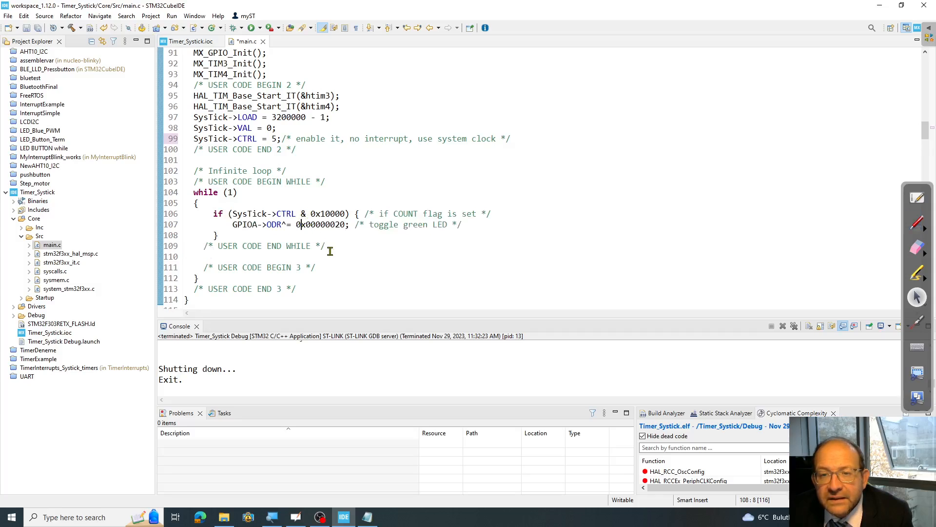
left_click(321, 213)
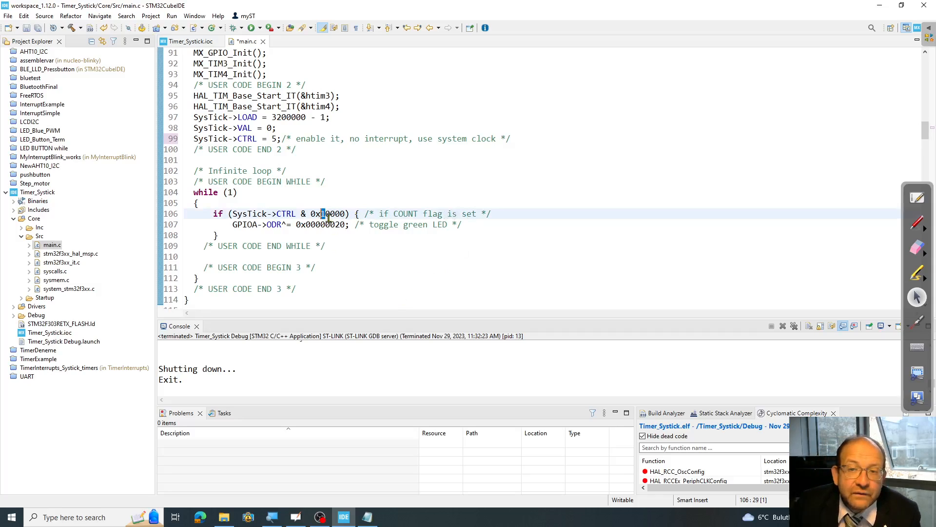
mouse_move(508, 234)
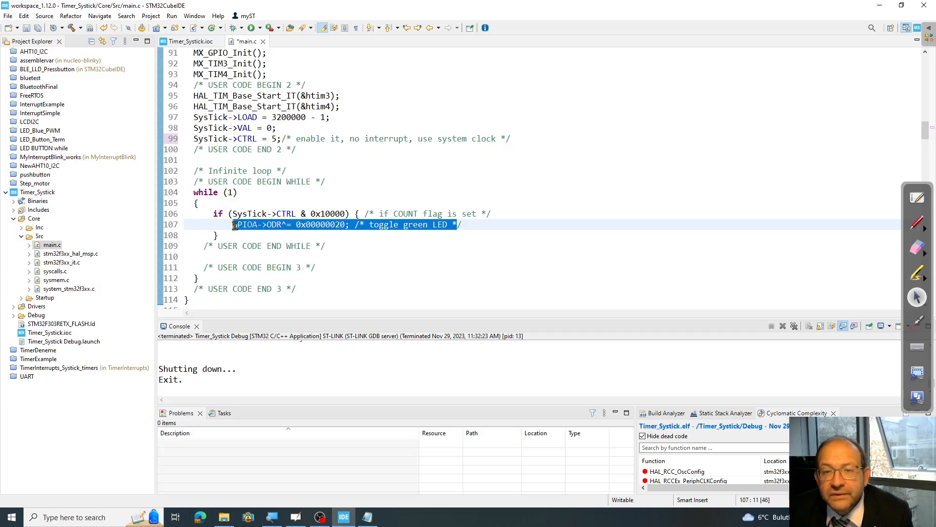
left_click(325, 245)
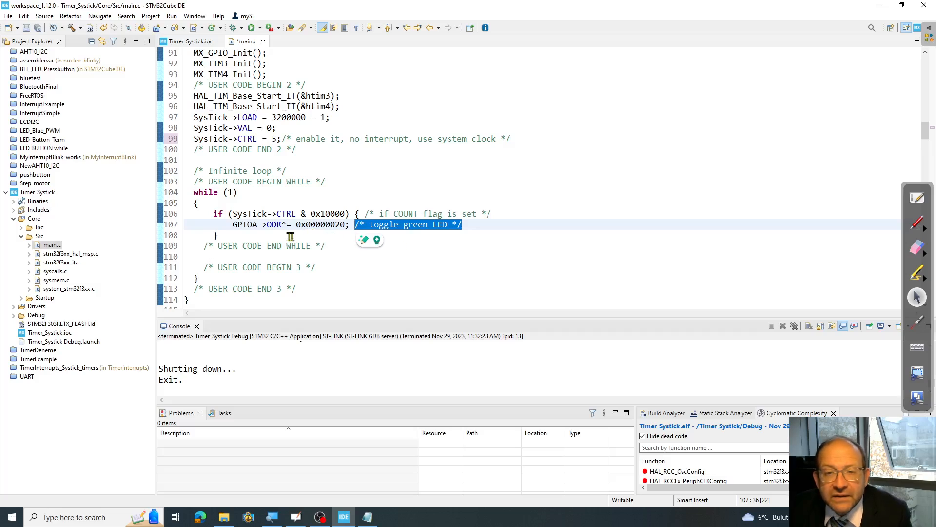
mouse_move(364, 213)
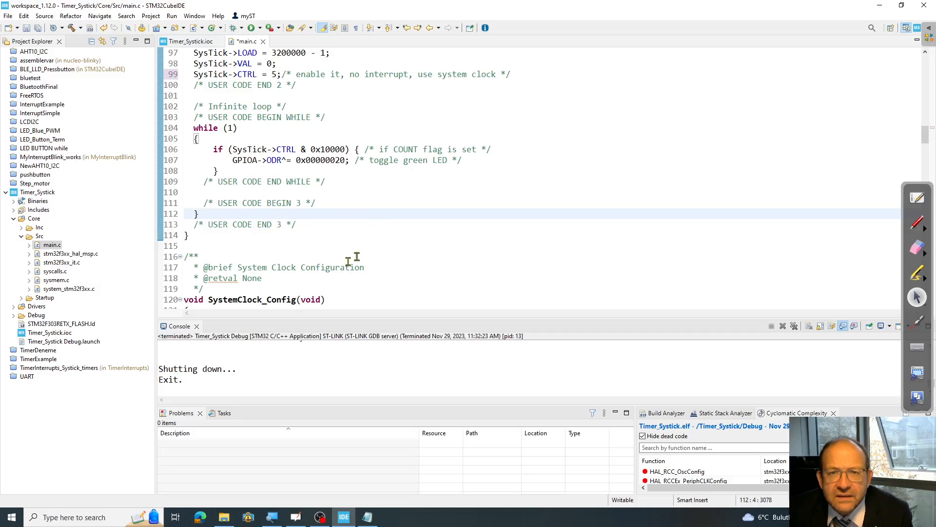
mouse_move(327, 223)
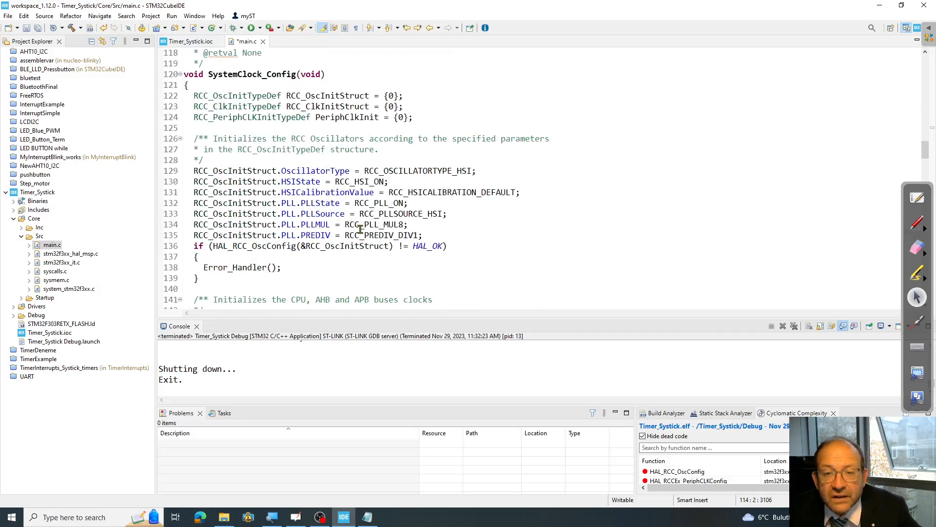
- Review MX_TIM3_Init, MX_TIM4_Init and MX_GPIO_Init in main.c, then open stm32f3xx_it.c
scroll("down", 3)
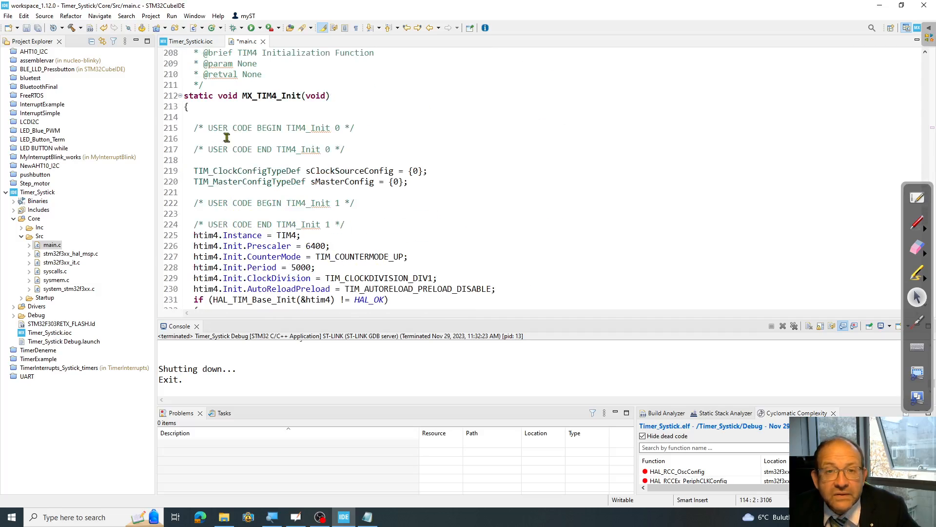
left_click_drag(184, 95, 387, 299)
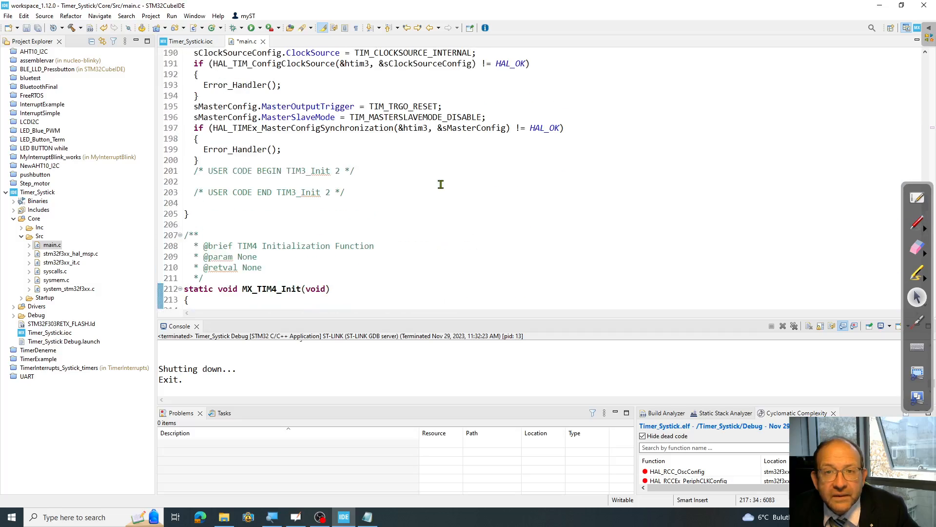
scroll("up", 3)
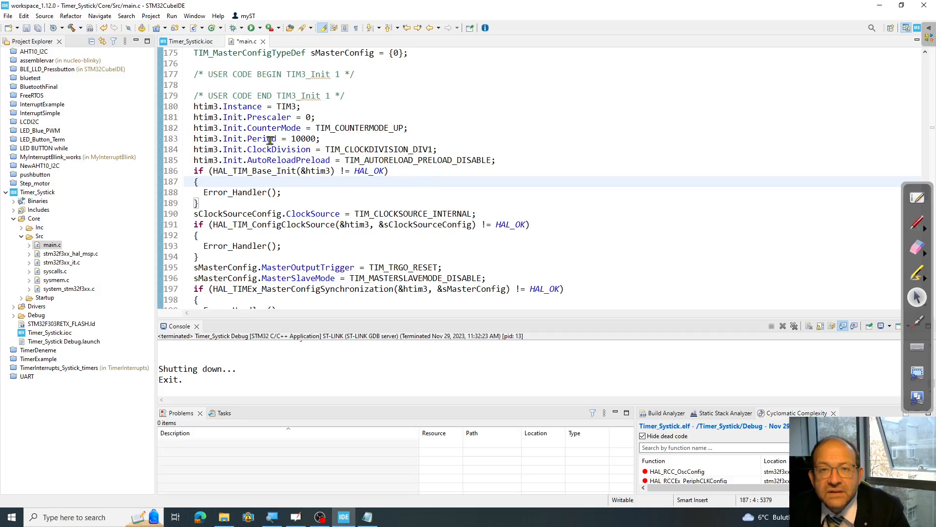
double_click(262, 138)
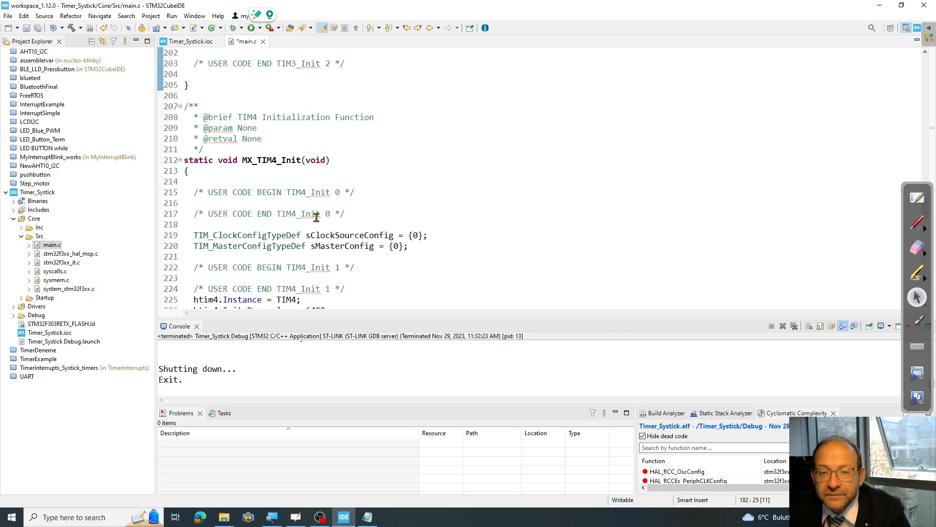
scroll("down", 3)
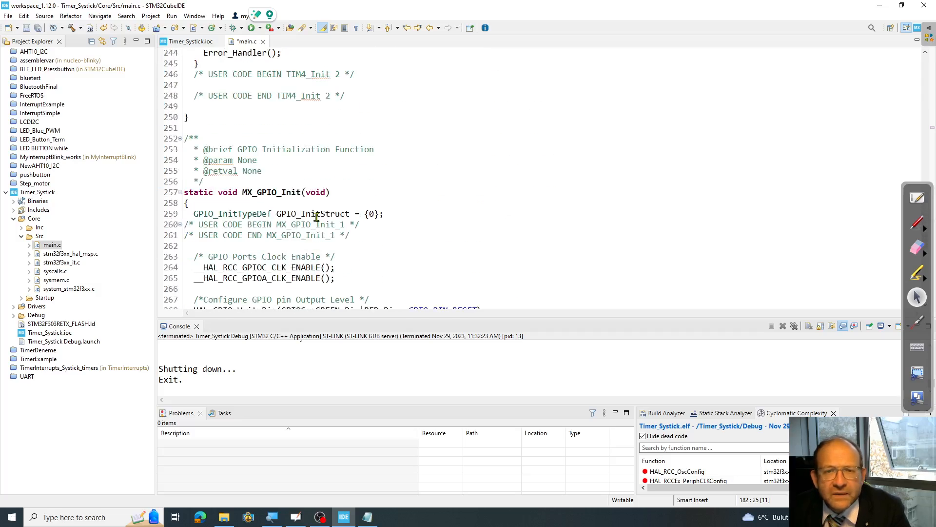
scroll("down", 3)
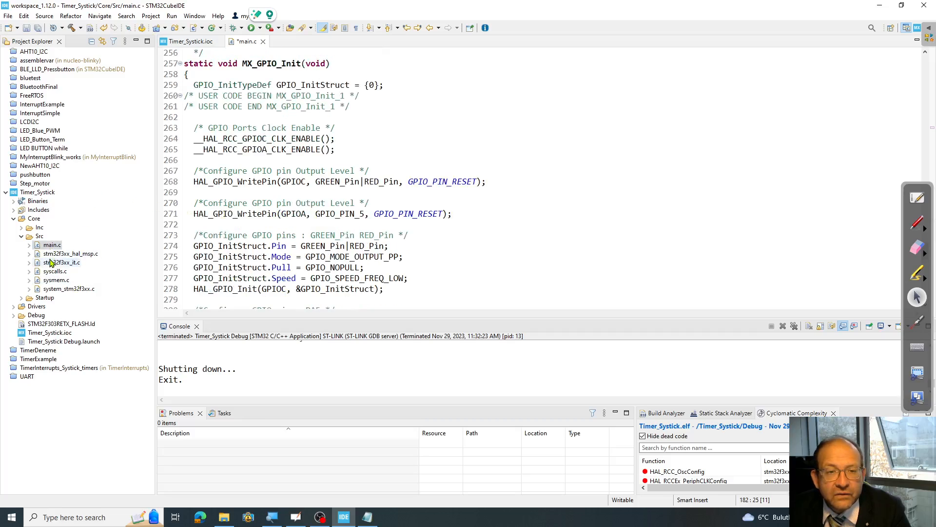
double_click(61, 263)
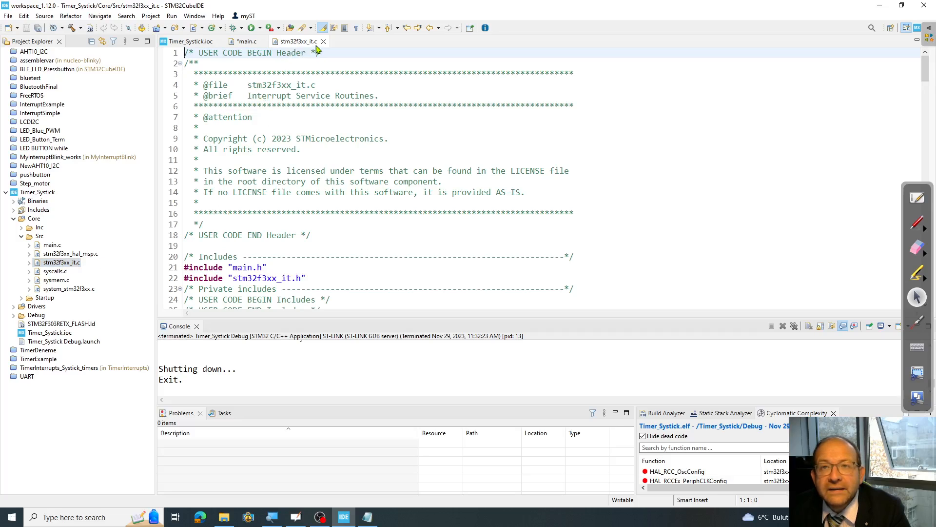
- Scroll stm32f3xx_it.c down to TIM3_IRQHandler and TIM4_IRQHandler calling HAL_TIM_IRQHandler
scroll("down", 3)
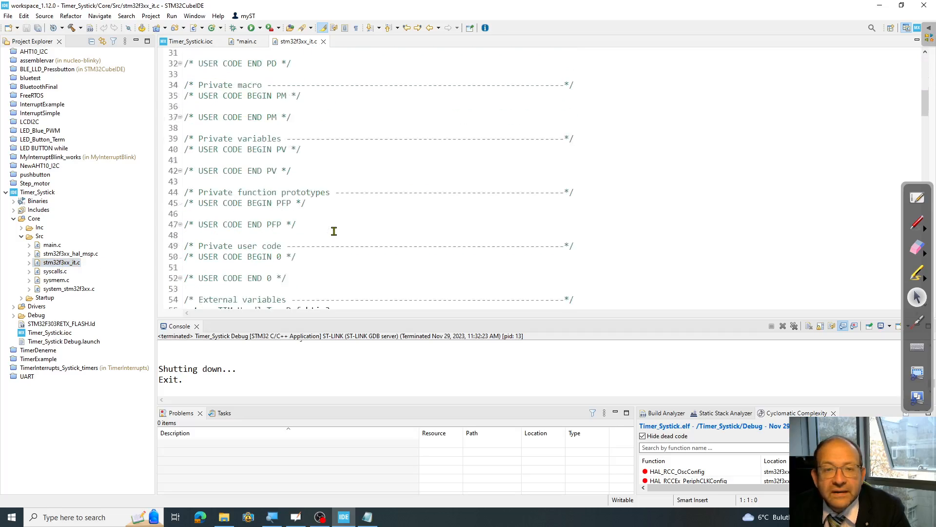
scroll("down", 3)
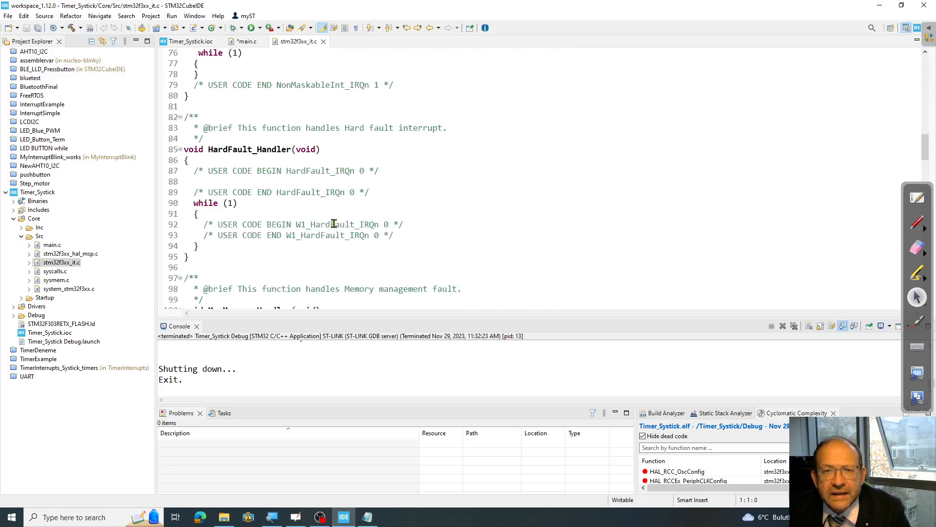
scroll("down", 3)
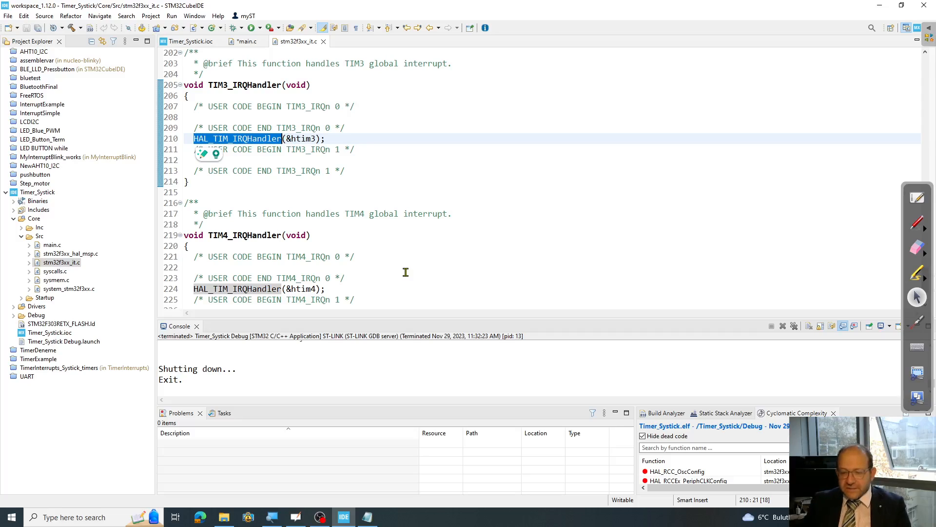
- Go to HAL_TIM_IRQHandler's definition in stm32f3xx_hal_tim.c, dismissing the scalability prompts
left_click(236, 138)
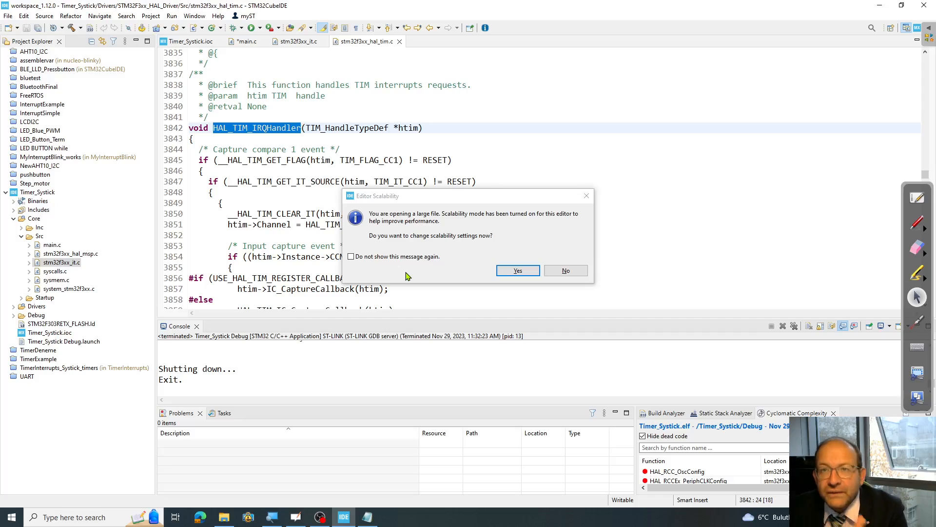
mouse_move(490, 260)
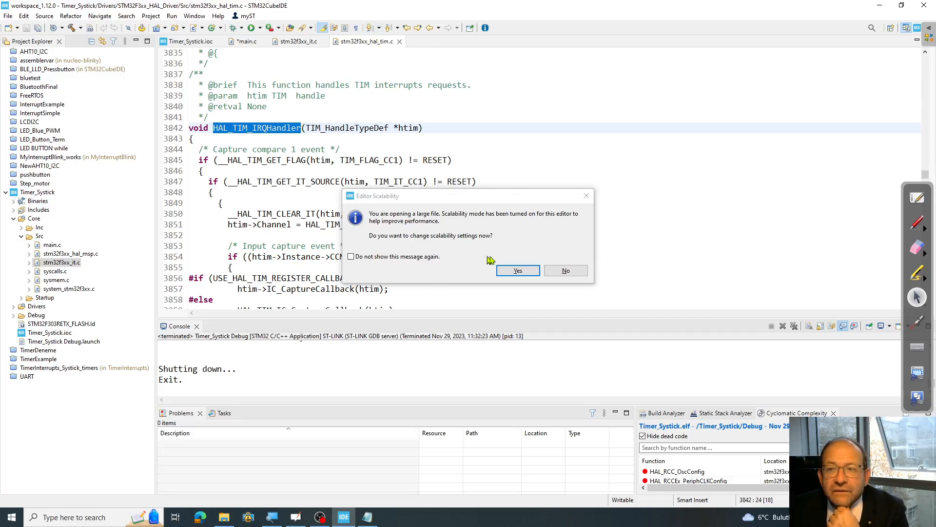
left_click(517, 271)
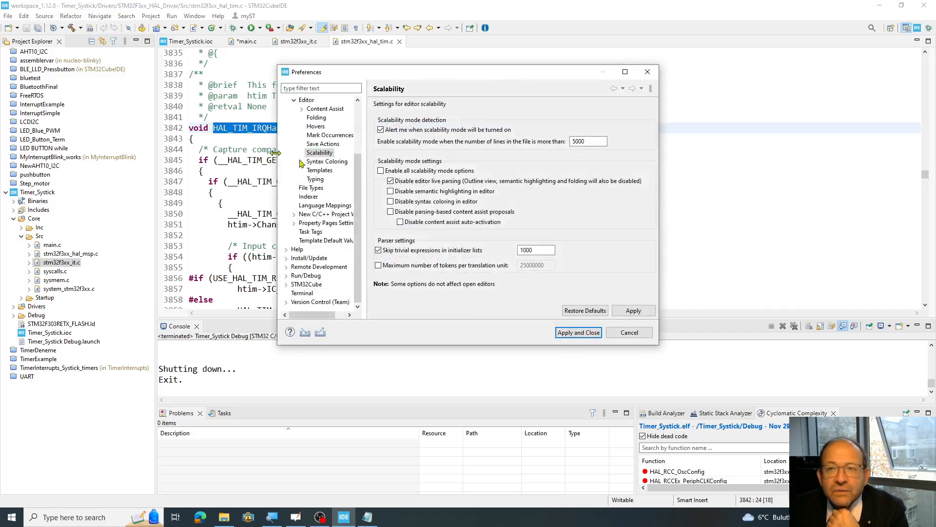
mouse_move(629, 333)
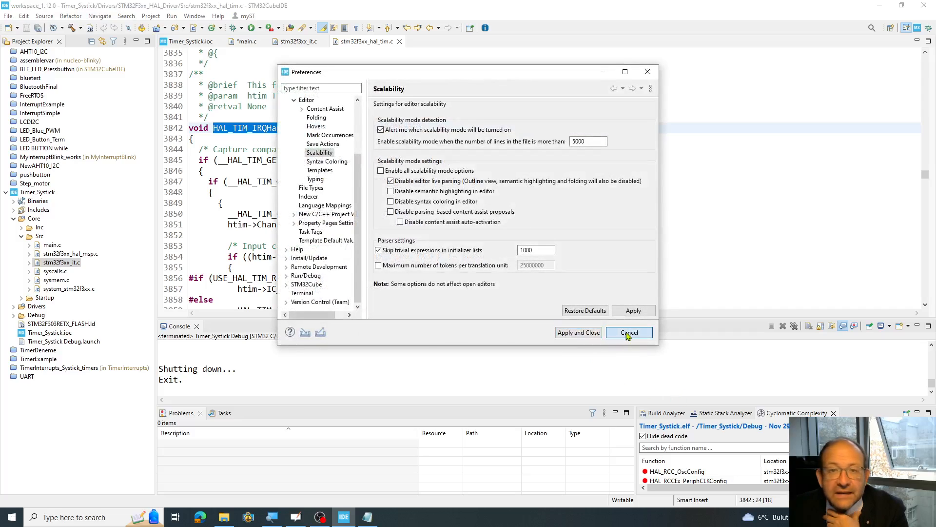
left_click(628, 333)
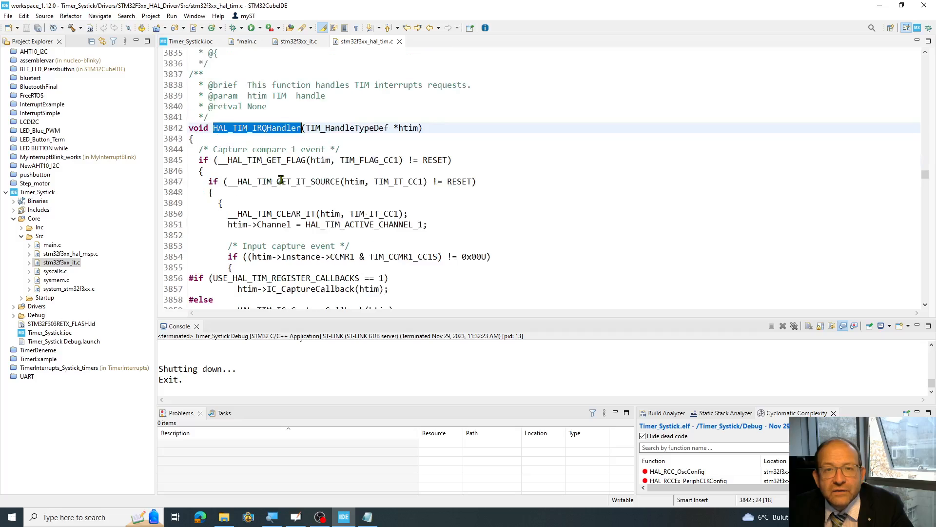
scroll("down", 3)
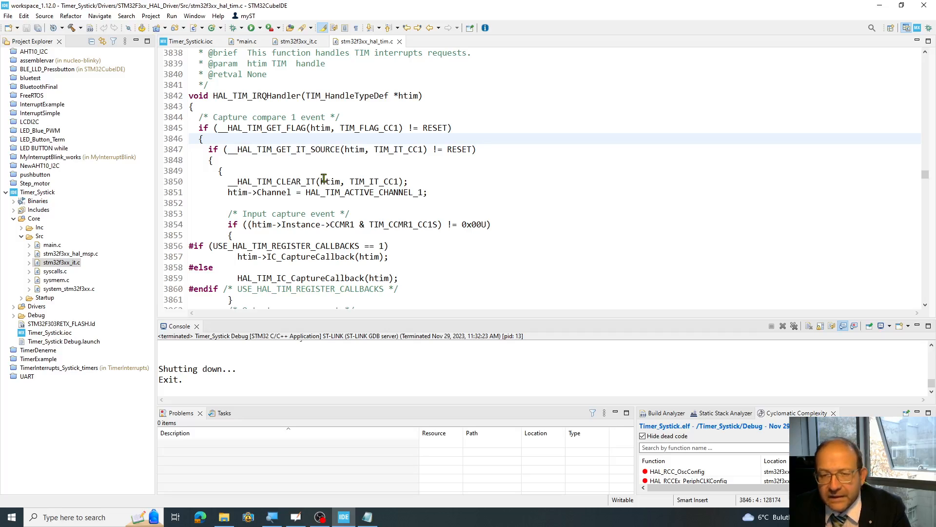
- Search HAL_TIM_PeriodElapsedCallback until reaching its __weak definition in stm32f3xx_hal_tim.c
key("Ctrl+f")
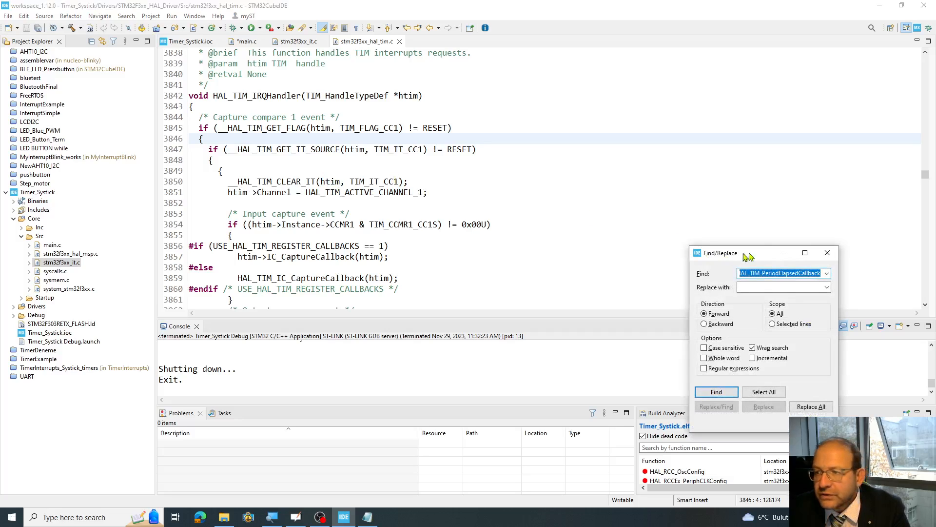
left_click(758, 273)
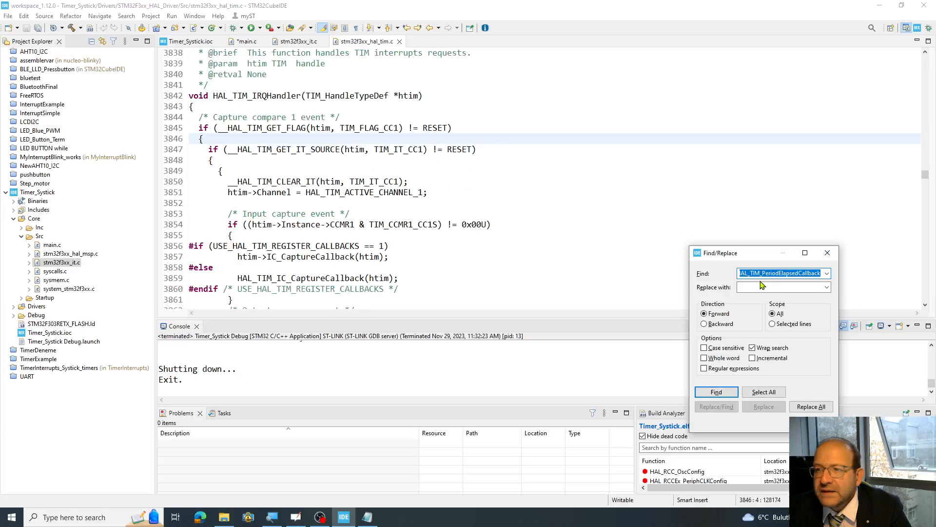
mouse_move(537, 288)
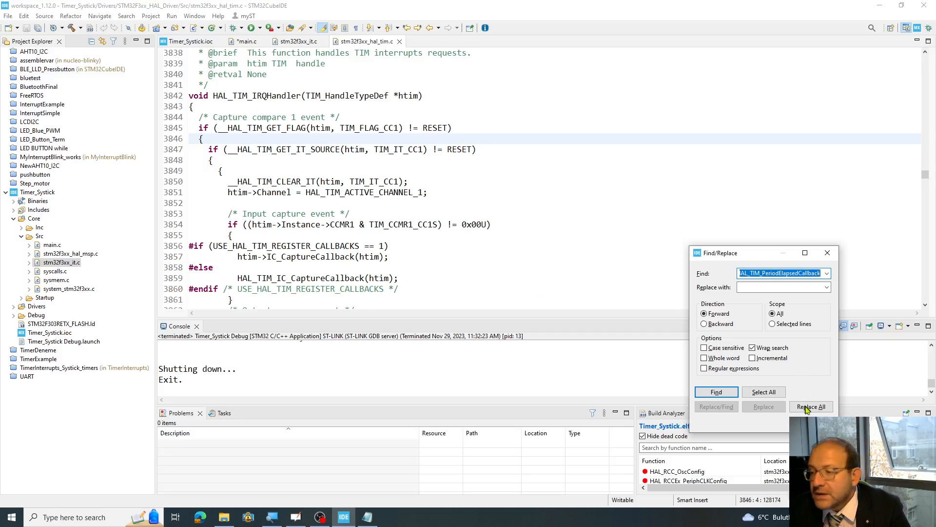
left_click(716, 392)
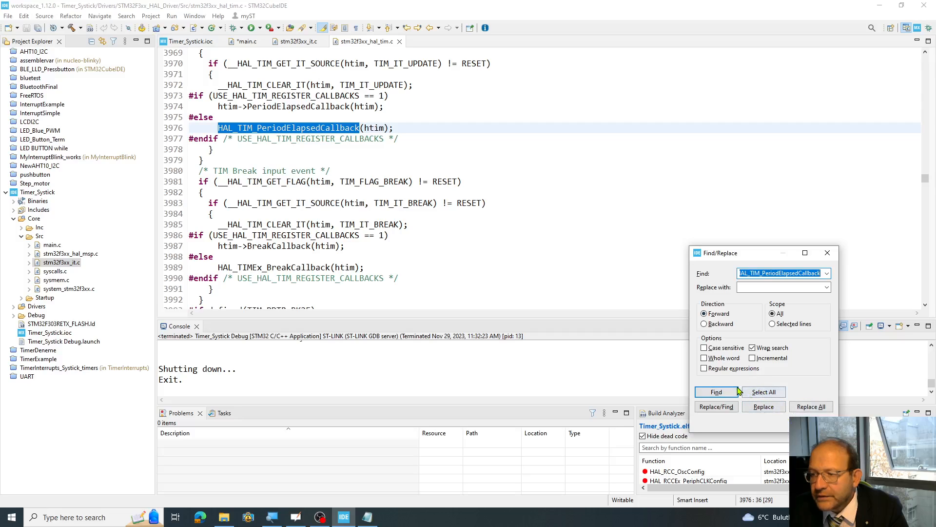
left_click(715, 392)
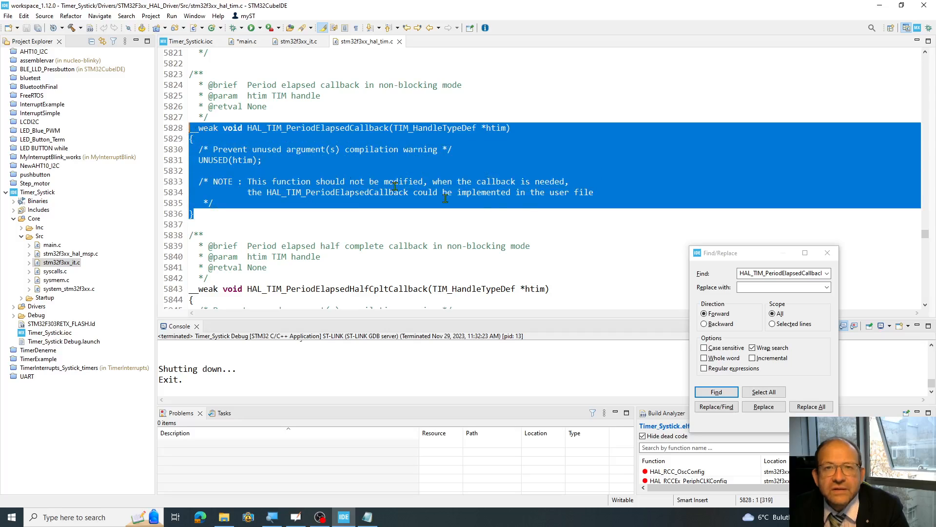
mouse_move(309, 220)
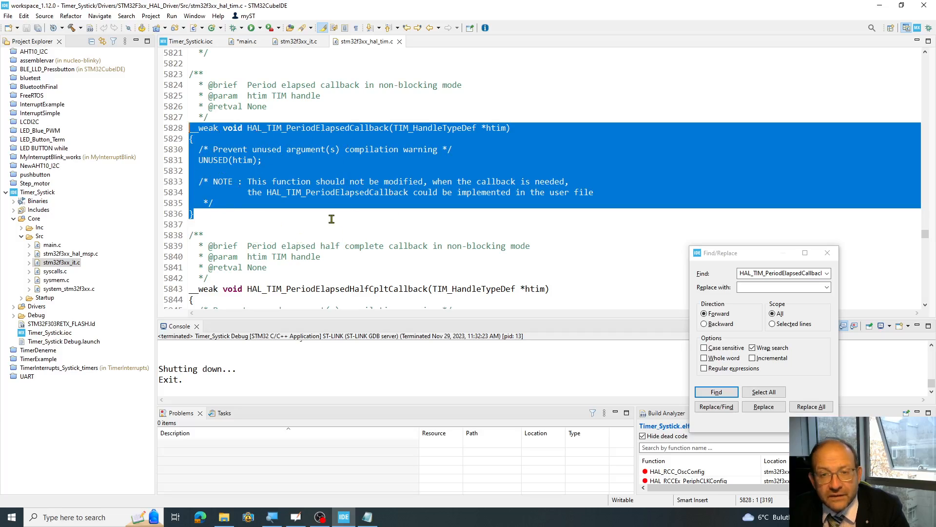
left_click(221, 224)
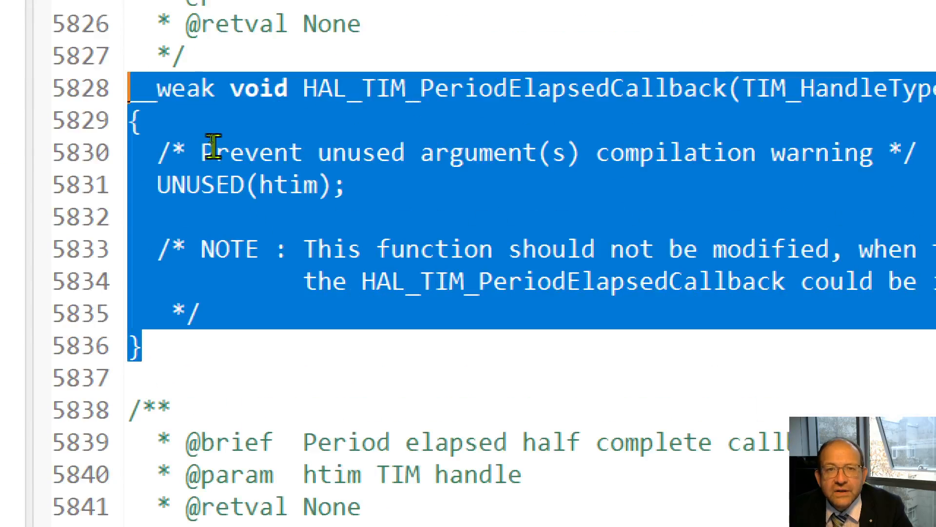
- Scroll past the weak HAL_TIM_PeriodElapsedCallback definition in stm32f3xx_hal_tim.c
scroll("down", 3)
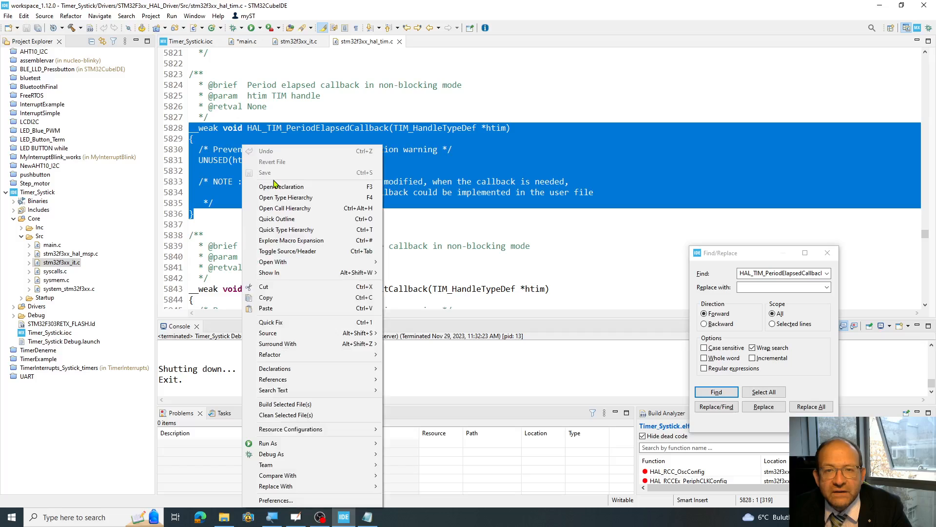
mouse_move(273, 261)
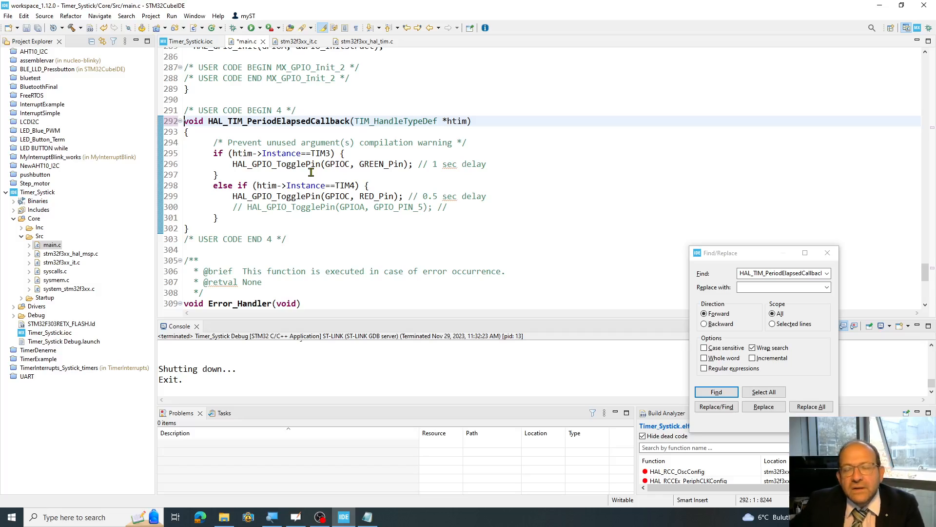
- Edit the callback so TIM3 toggles RED_Pin and TIM4 toggles GREEN_Pin
left_click(218, 174)
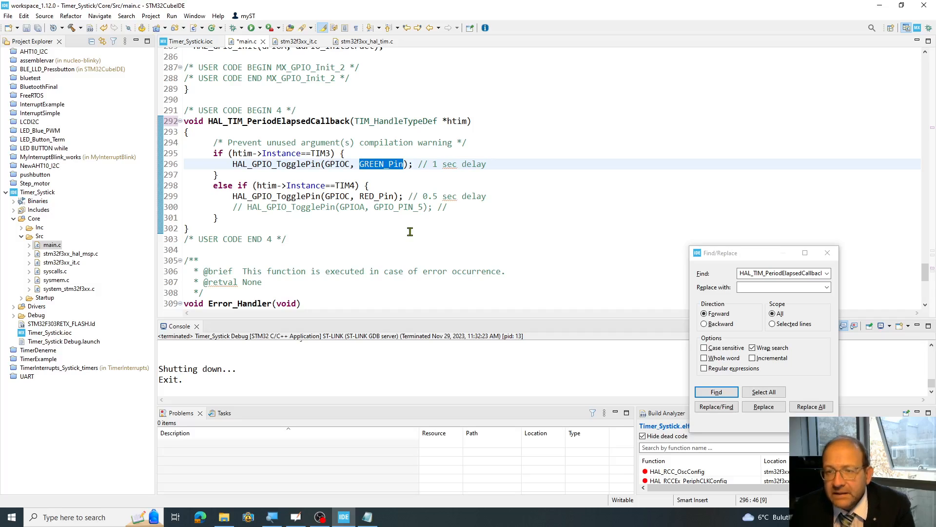
type("RED")
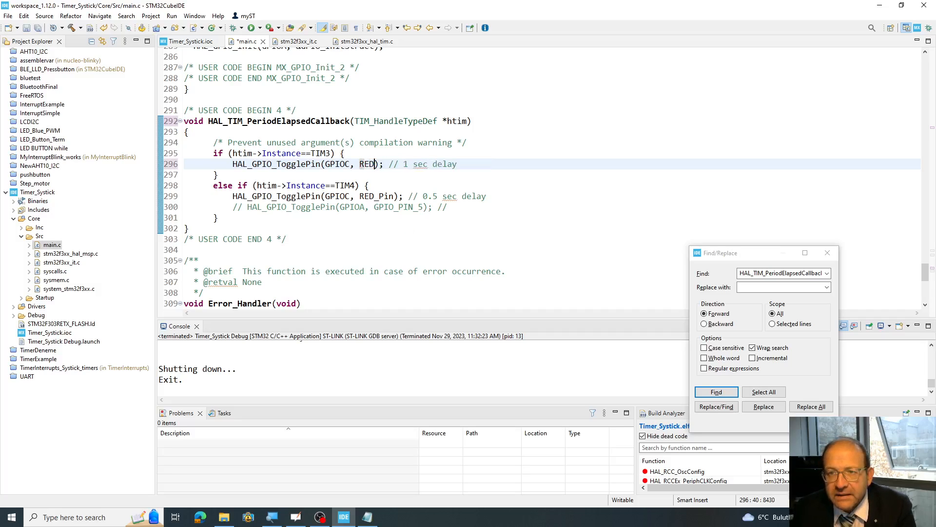
type("_Pin")
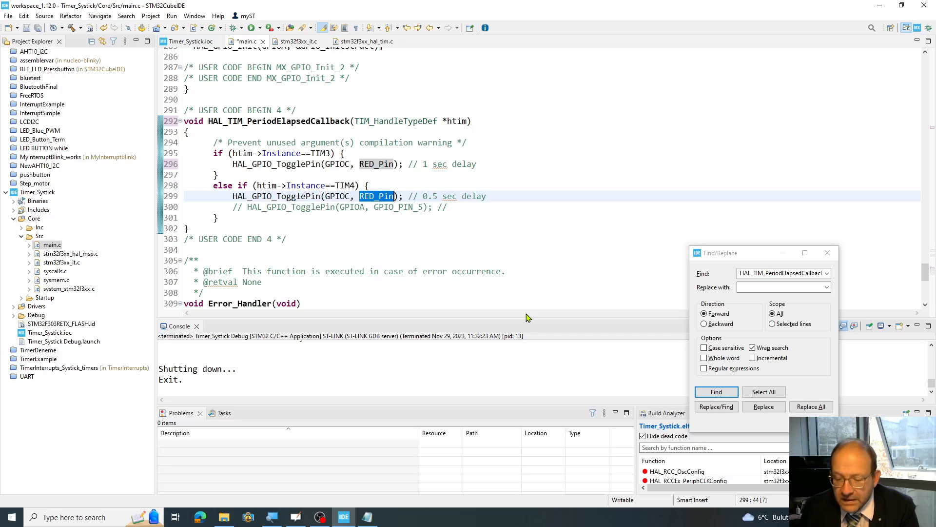
type("G")
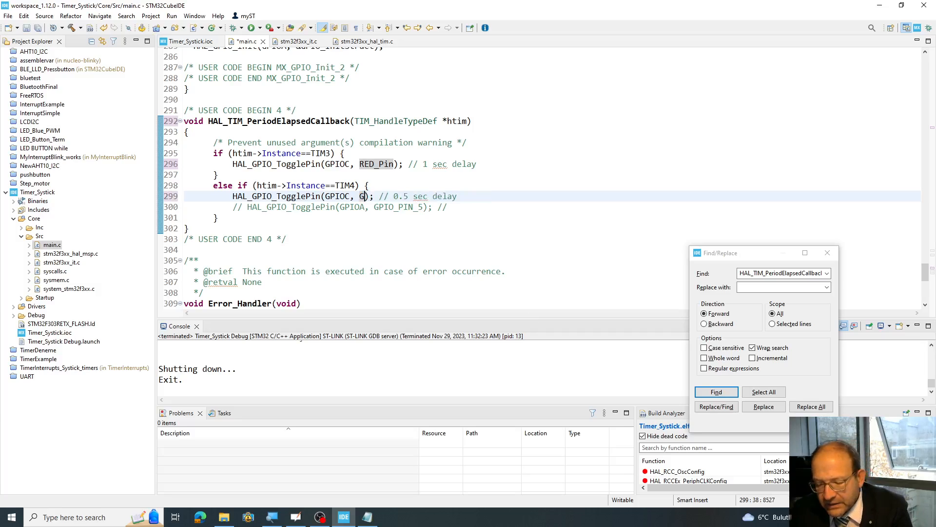
type("r")
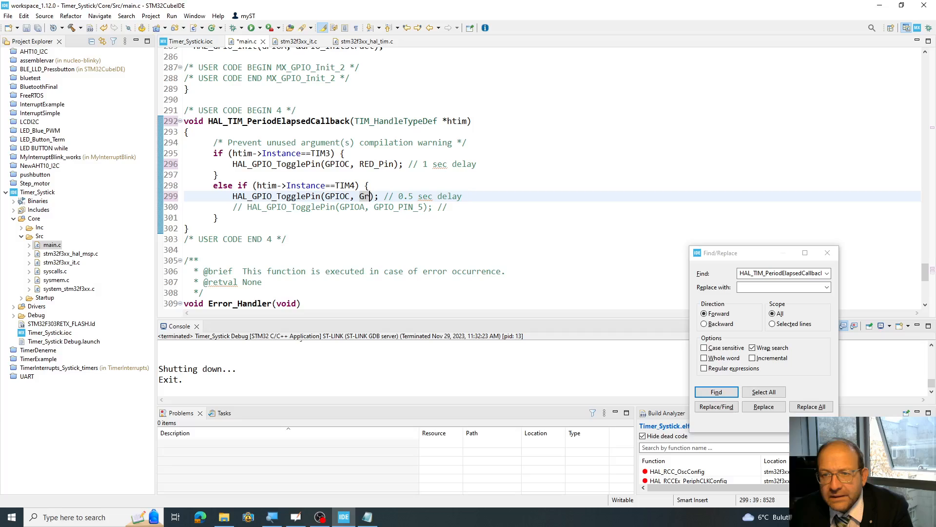
type("EEN")
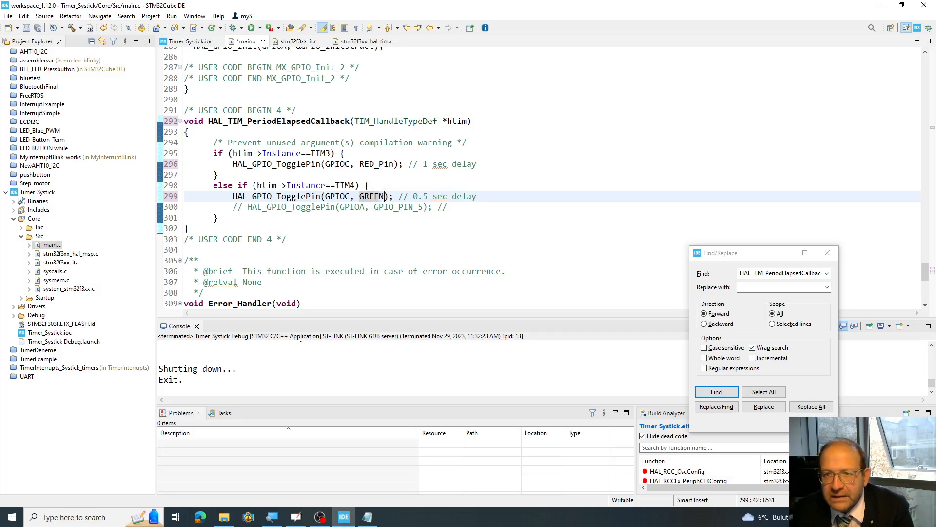
type("_Pin")
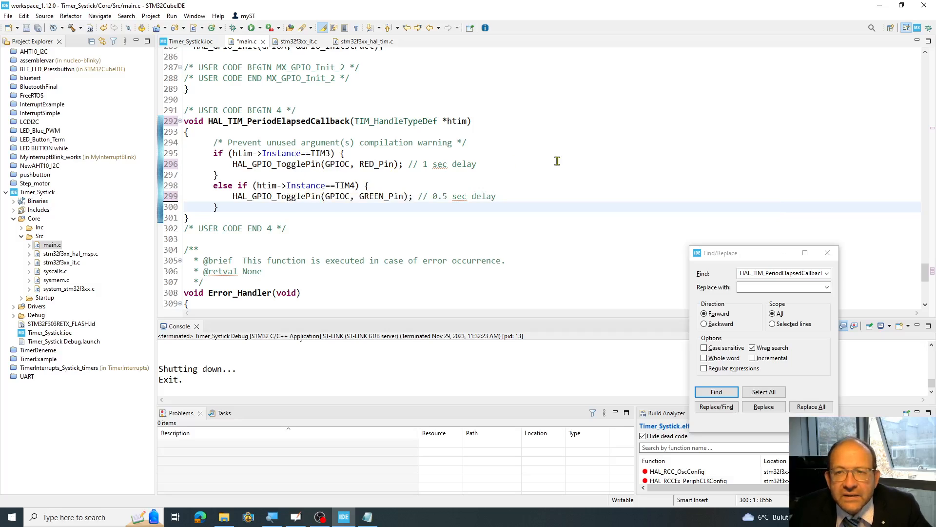
triple_click(323, 164)
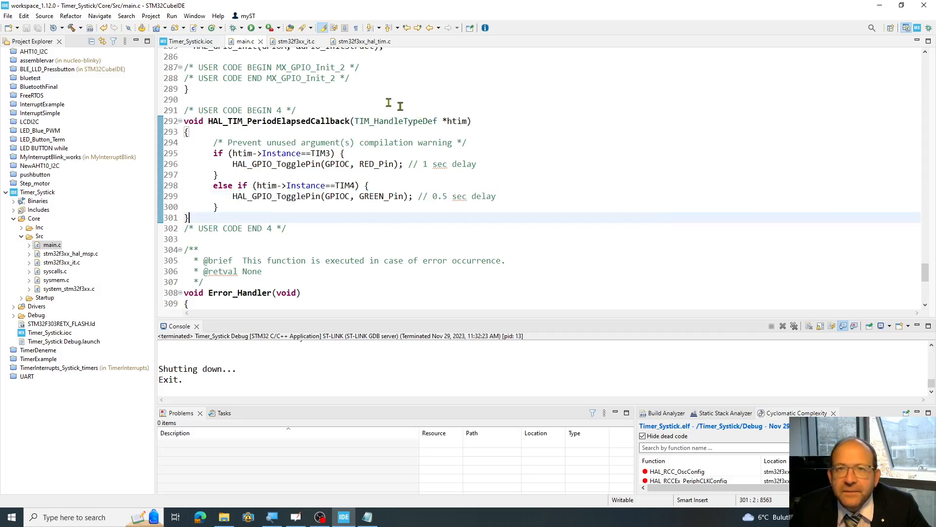
- Build All for Timer_Systick with 0 errors, then launch it on the board
left_click(151, 15)
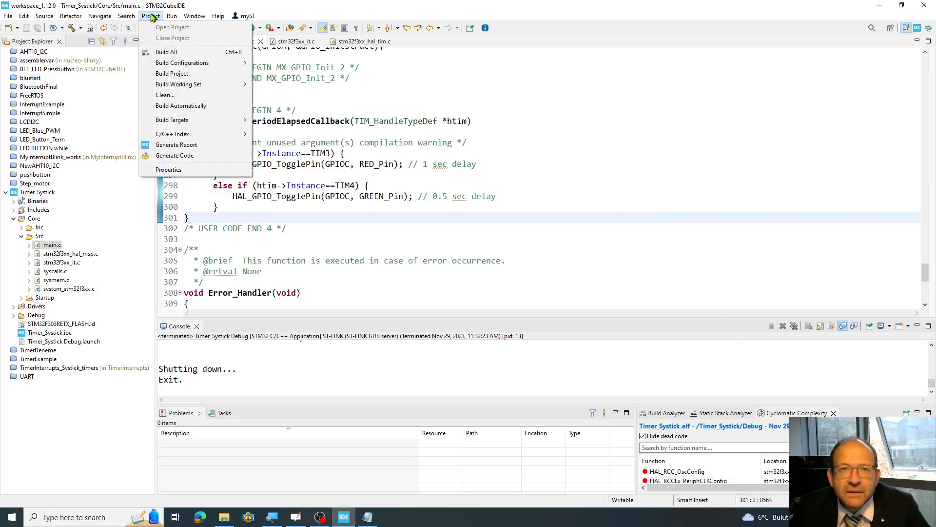
left_click(172, 73)
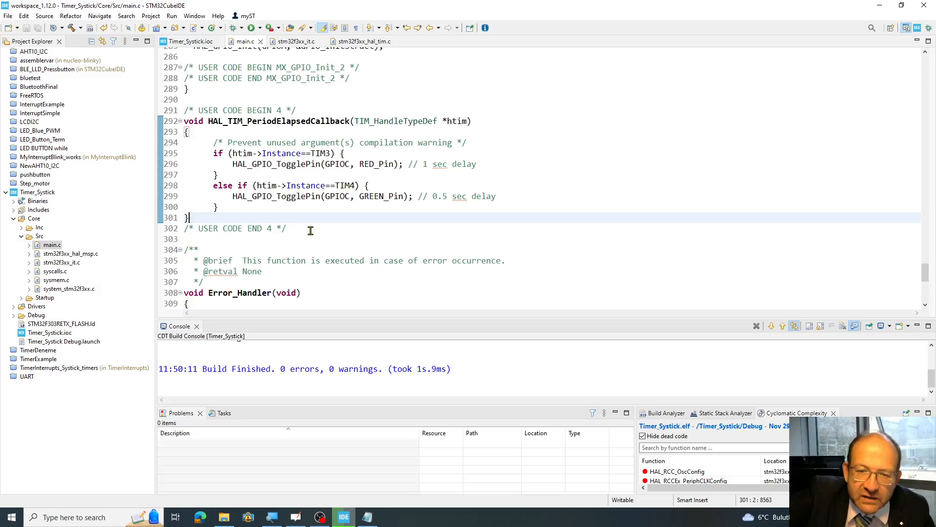
left_click(270, 27)
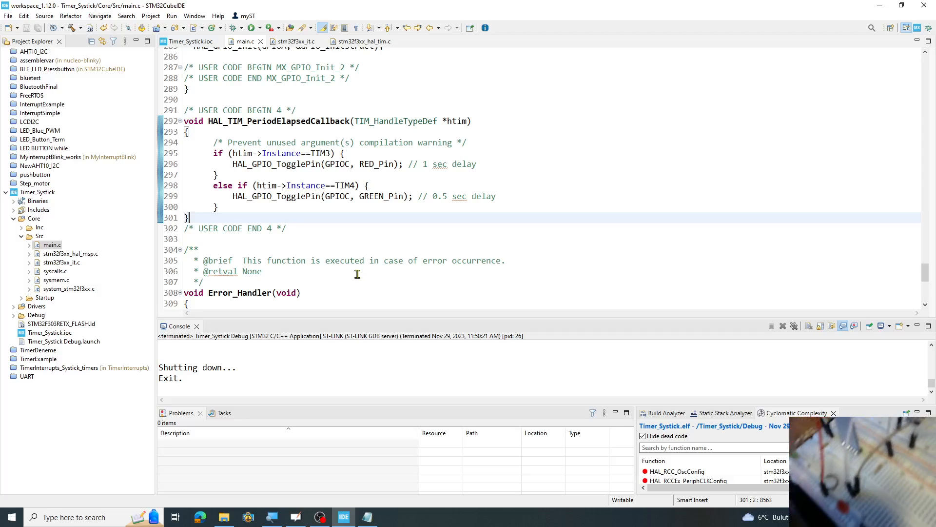
mouse_move(357, 171)
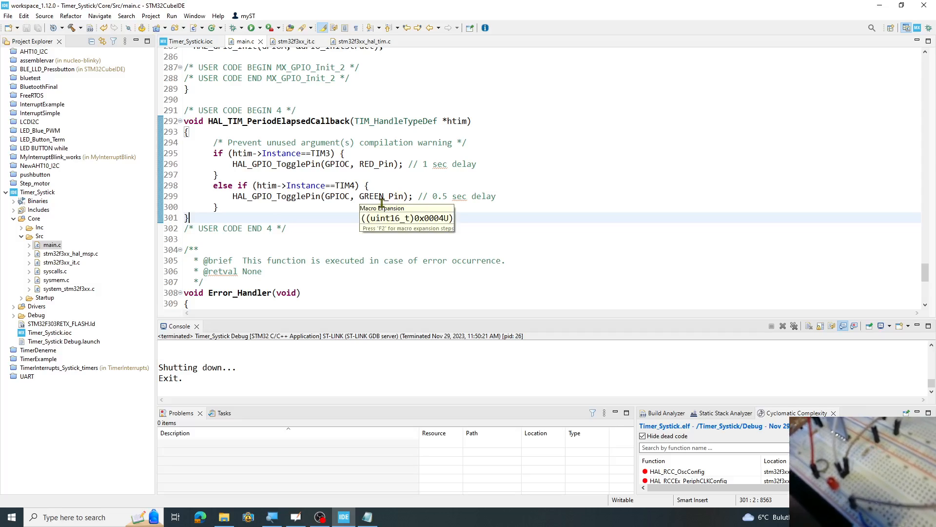
mouse_move(321, 153)
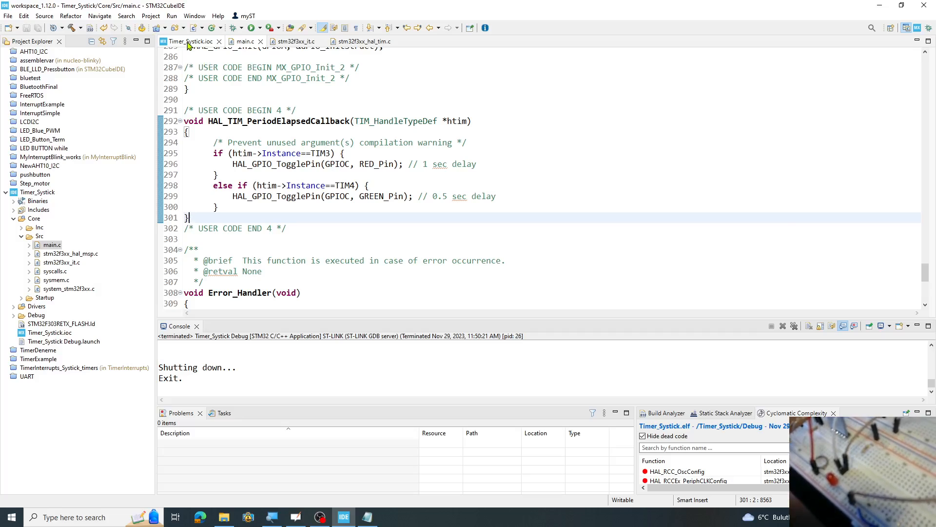
- In Timer_Systick.ioc, change TIM3's Prescaler (PSC) to 6400
left_click(192, 41)
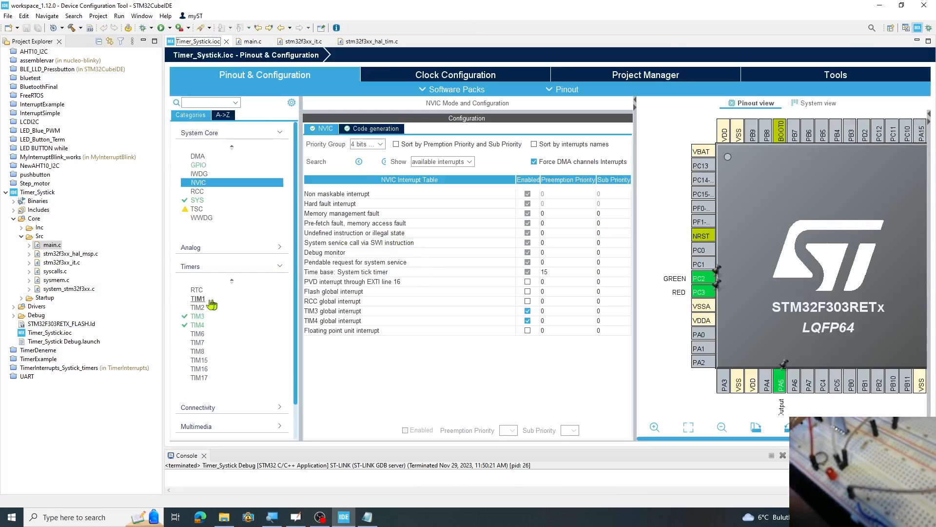
left_click(197, 315)
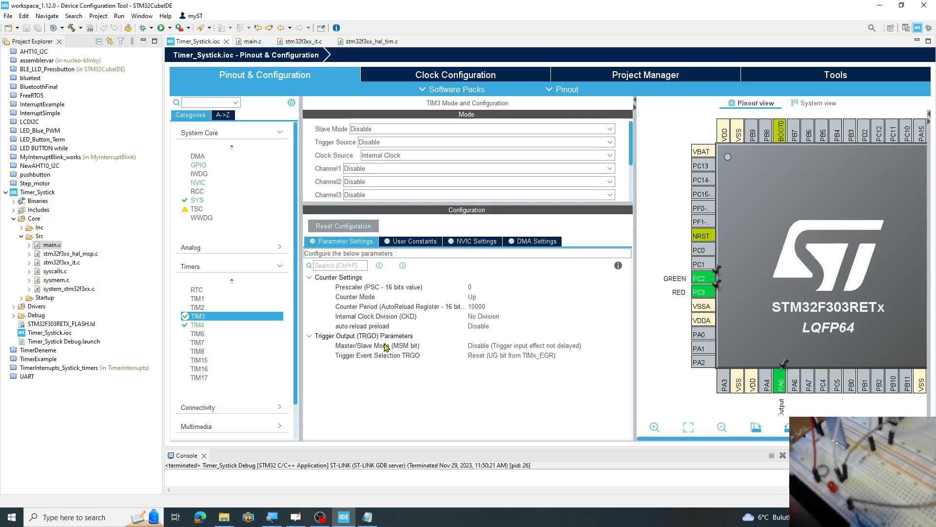
mouse_move(463, 303)
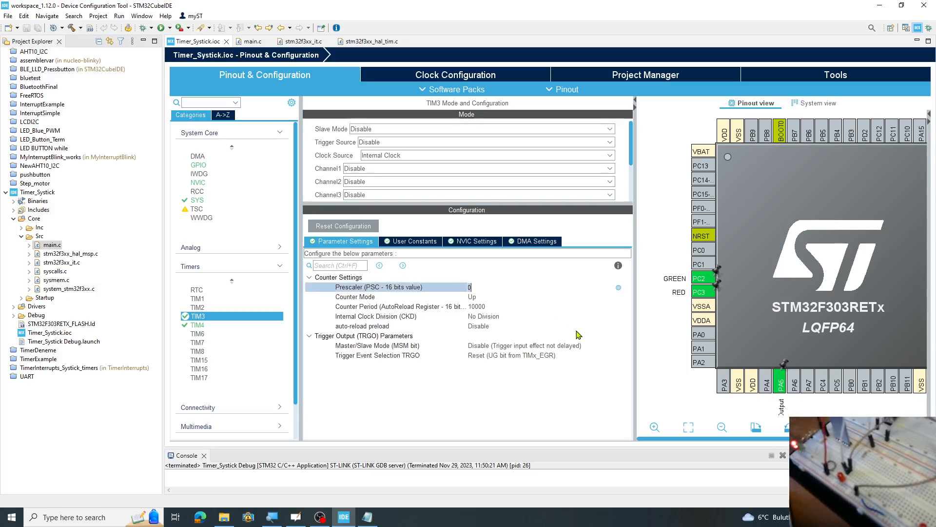
type("64")
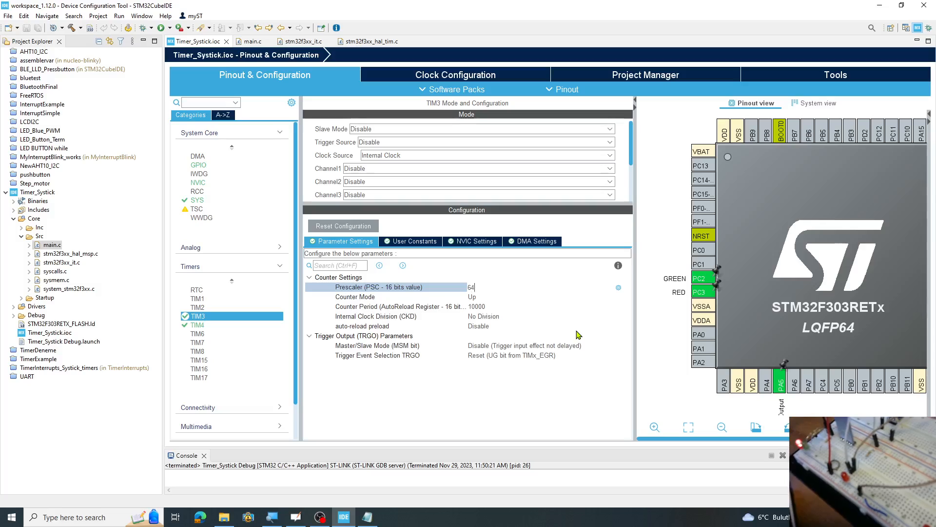
type("6400")
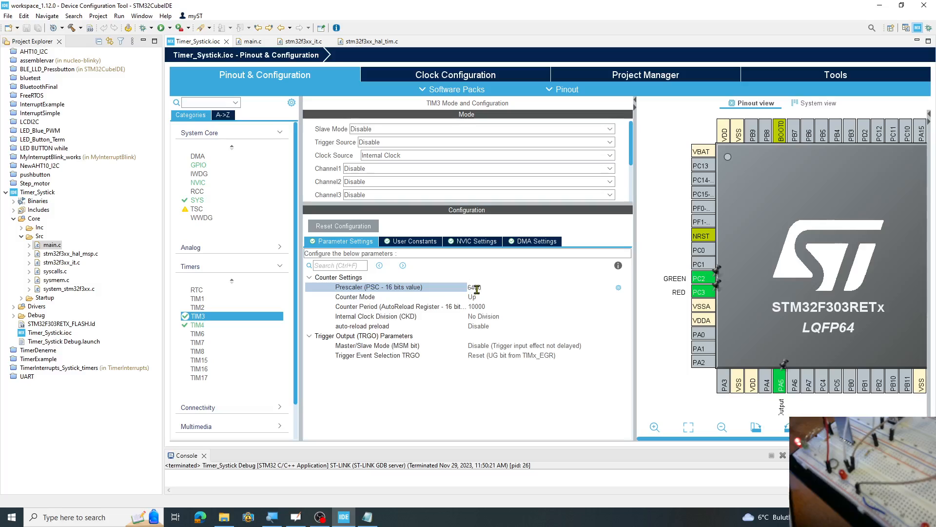
type("6400")
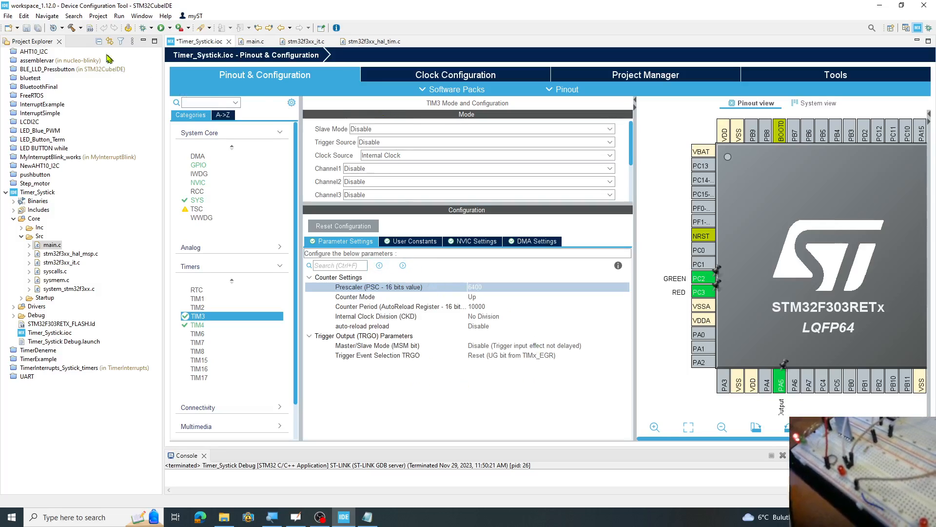
mouse_move(129, 28)
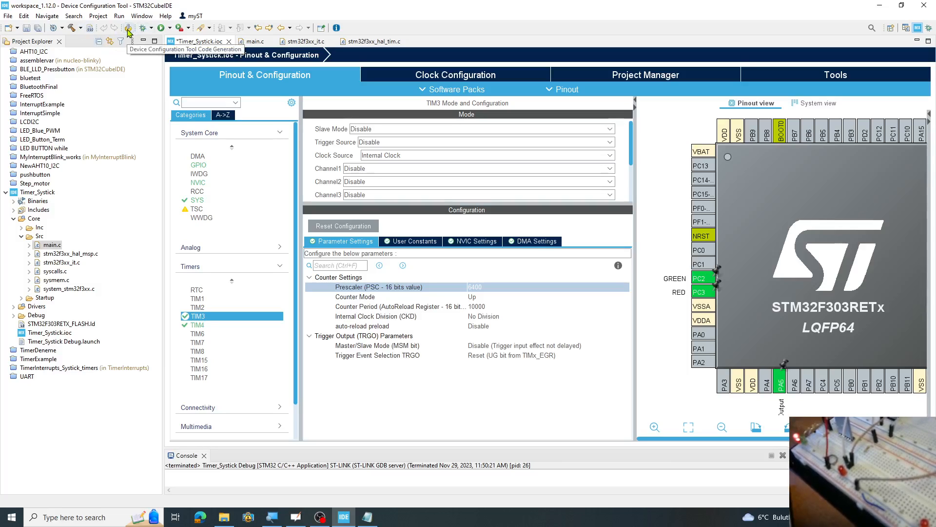
- Generate code for the 6400 prescaler, rebuild with 0 errors, and launch a run
left_click(128, 28)
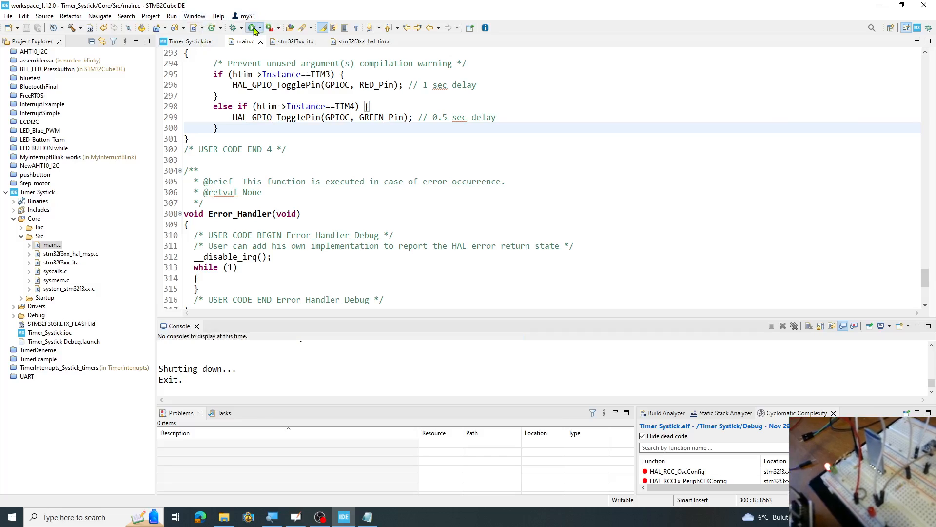
left_click(253, 28)
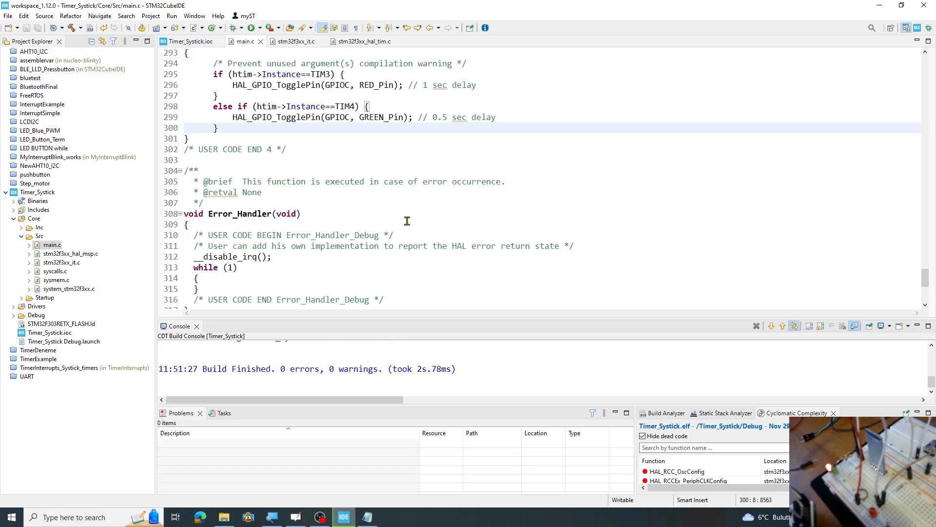
left_click(271, 28)
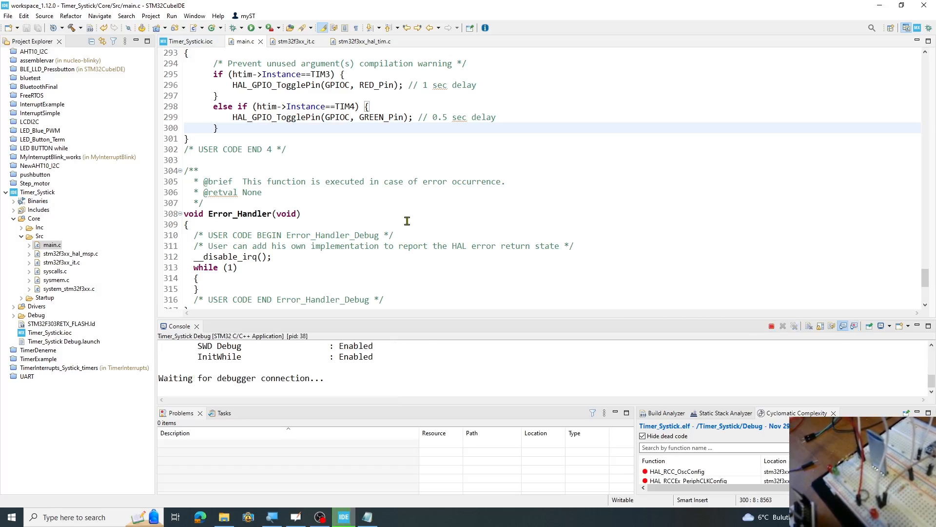